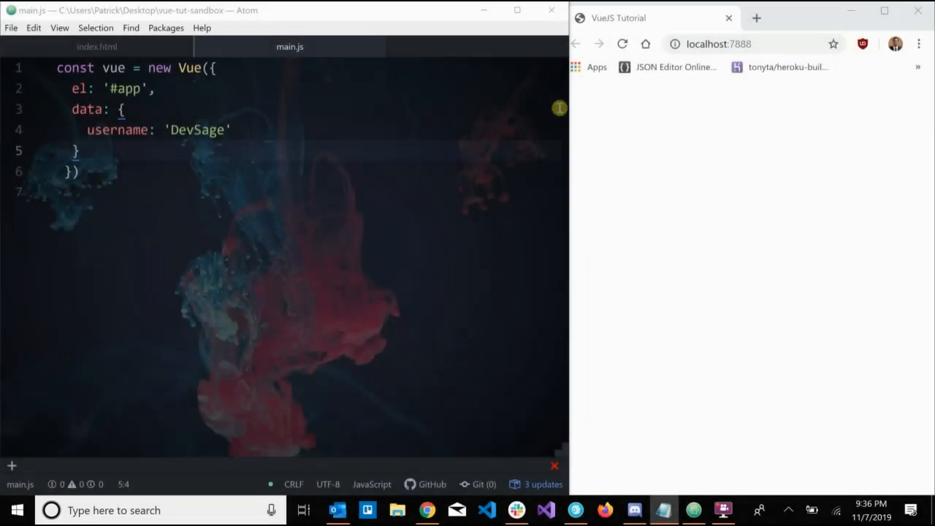
mouse_move(646, 194)
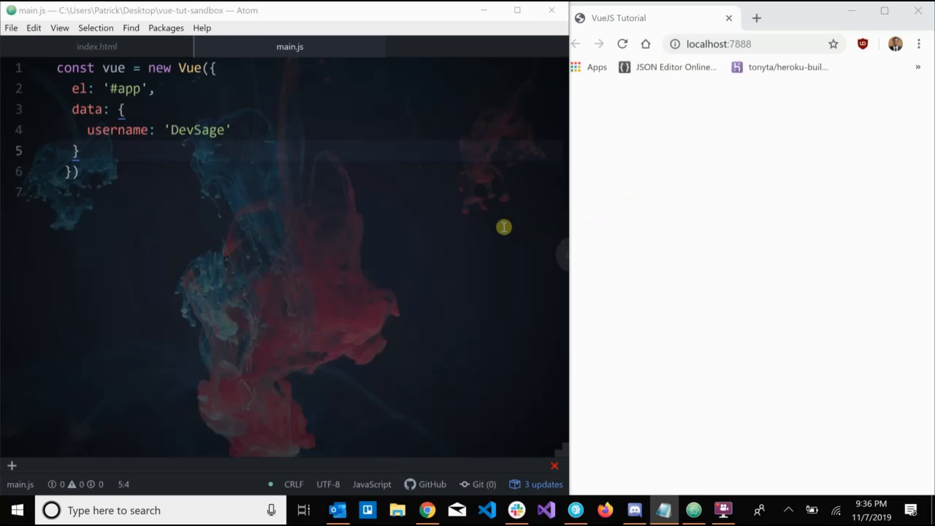
mouse_move(243, 138)
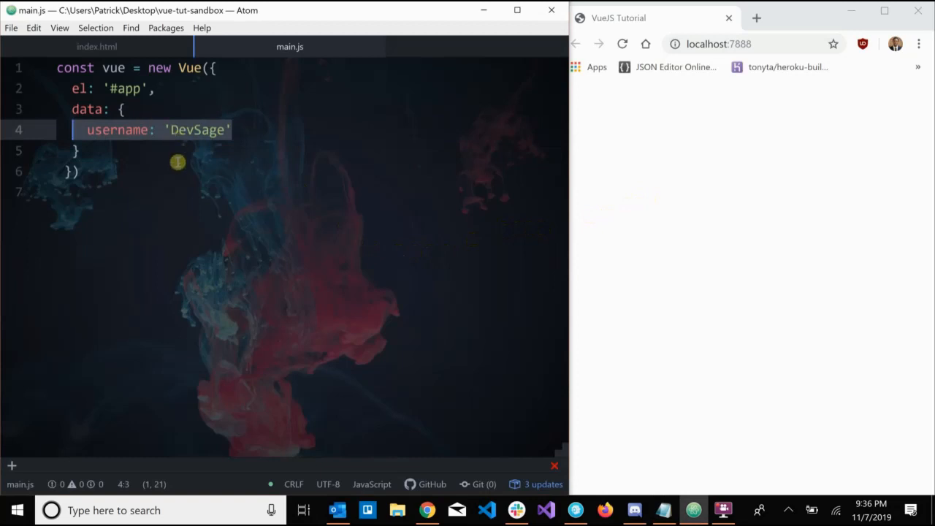
mouse_move(191, 132)
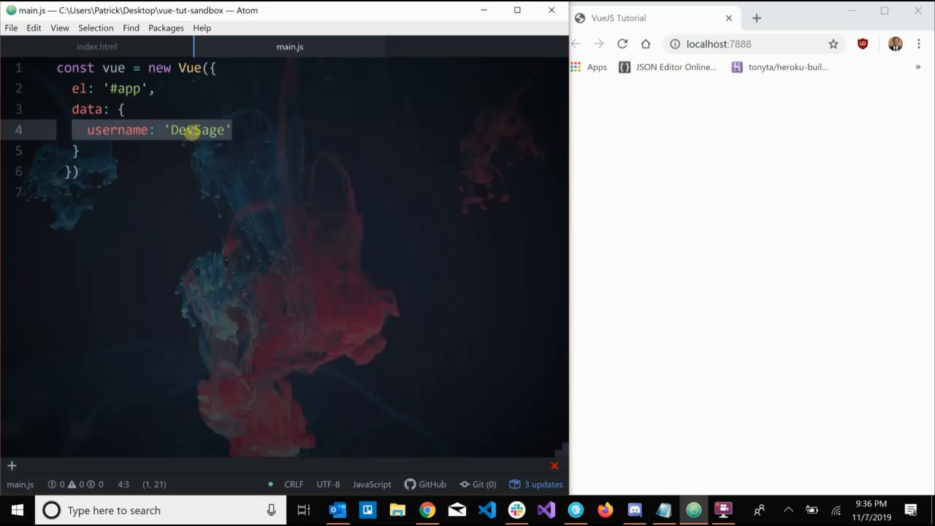
Step: Add a methods object after data in main.js with greet(msg) calling alert(msg)
click(164, 149)
text(methods)
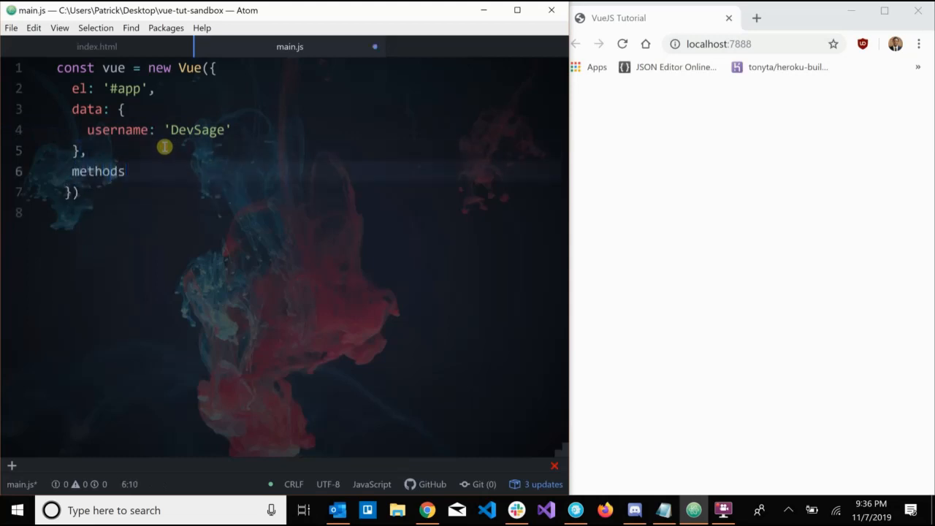
text(: {})
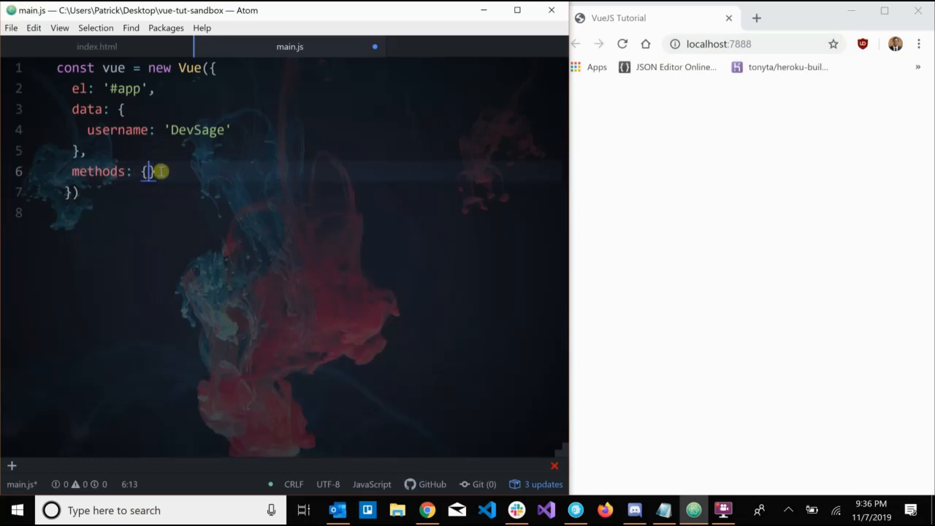
key(enter)
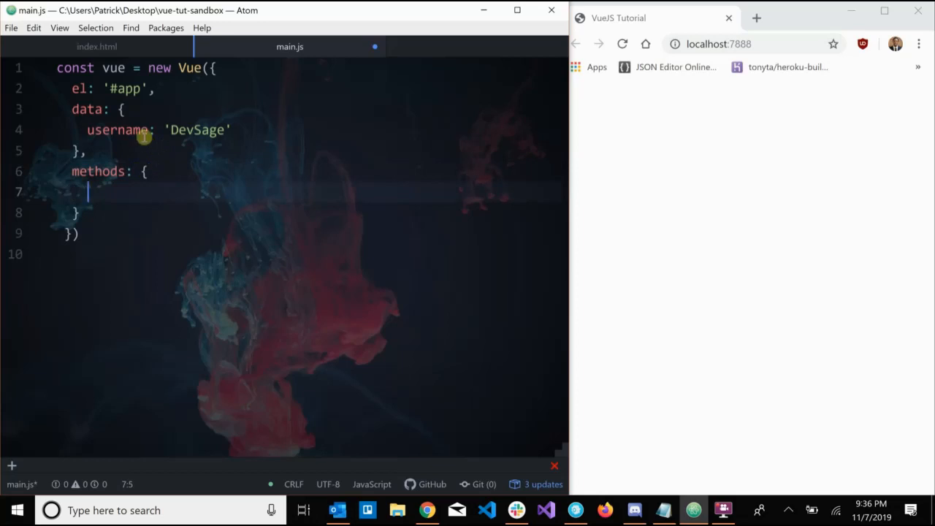
click(96, 46)
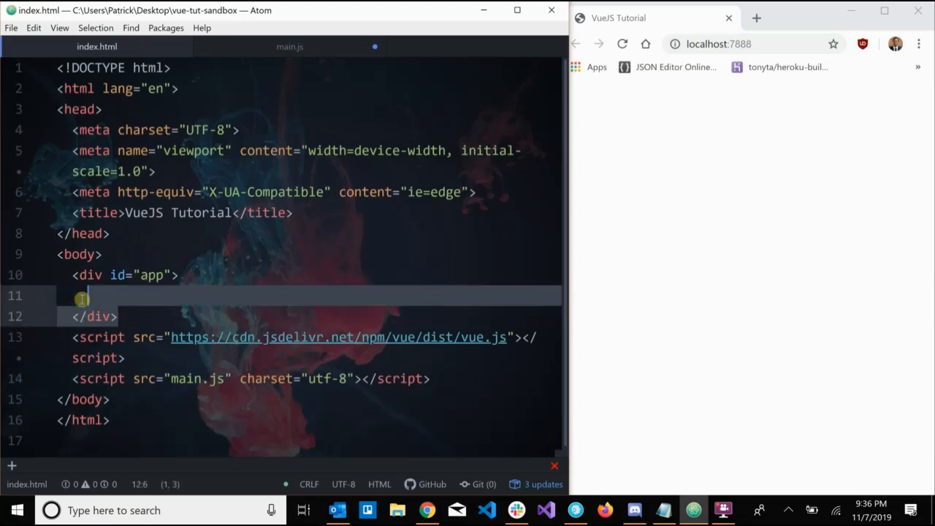
click(289, 46)
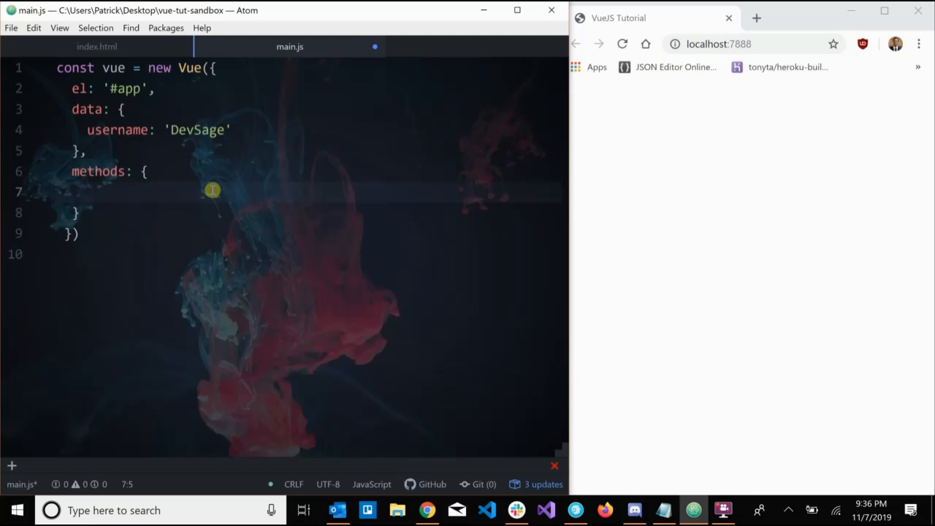
text(greet())
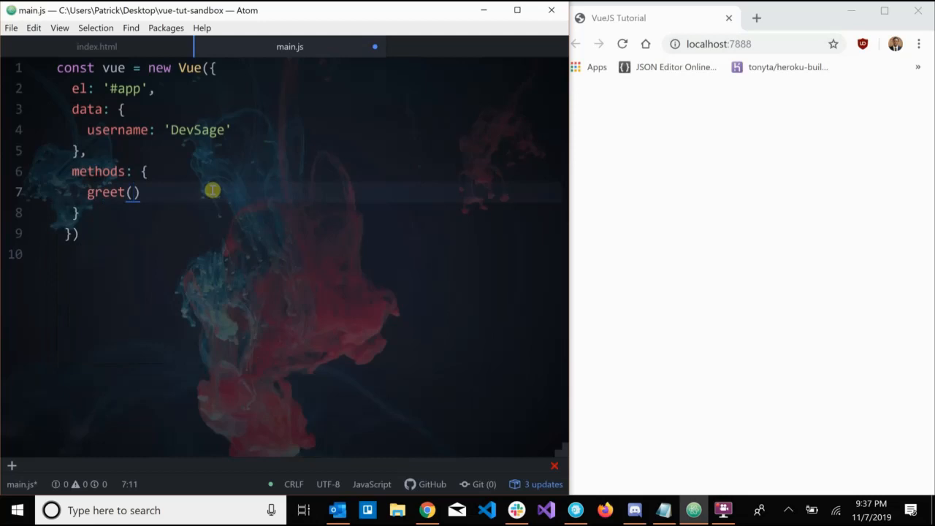
text(msg) {)
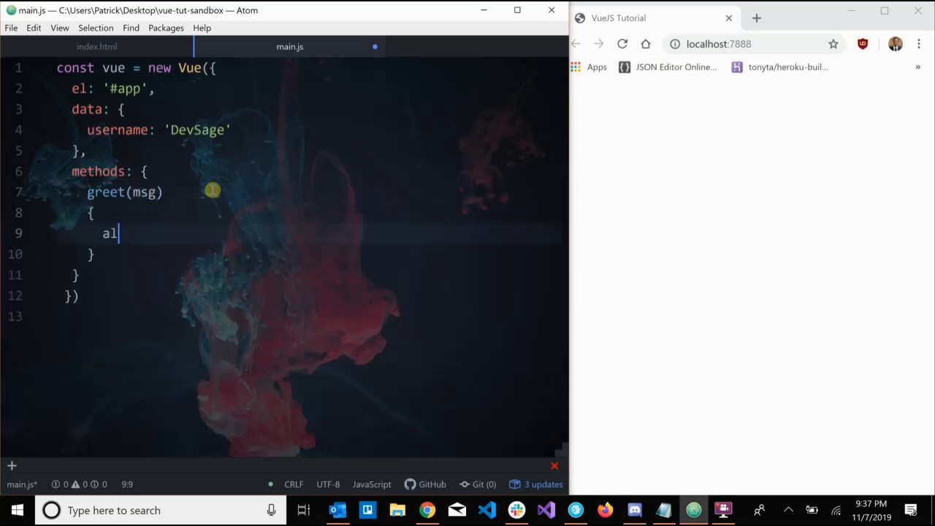
text(ert(msg))
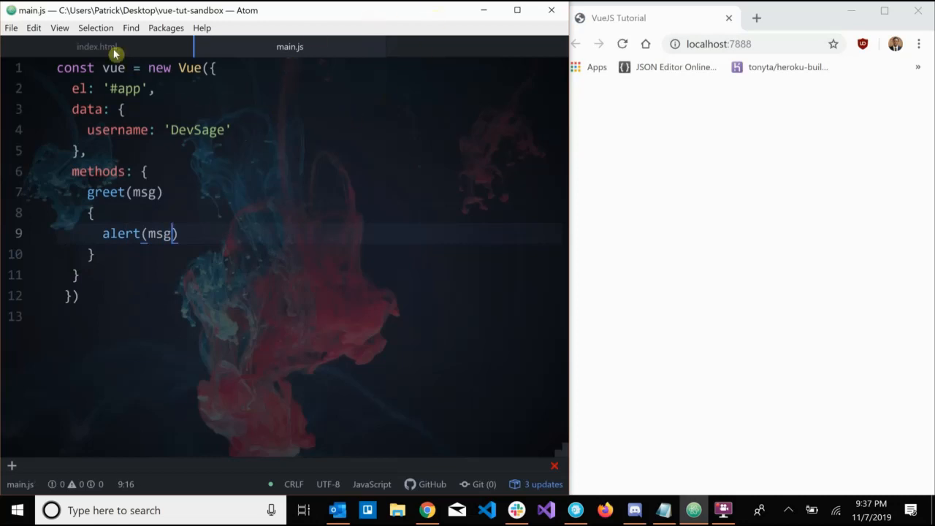
Step: In index.html, start a button element with an empty v-on:click attribute
click(97, 46)
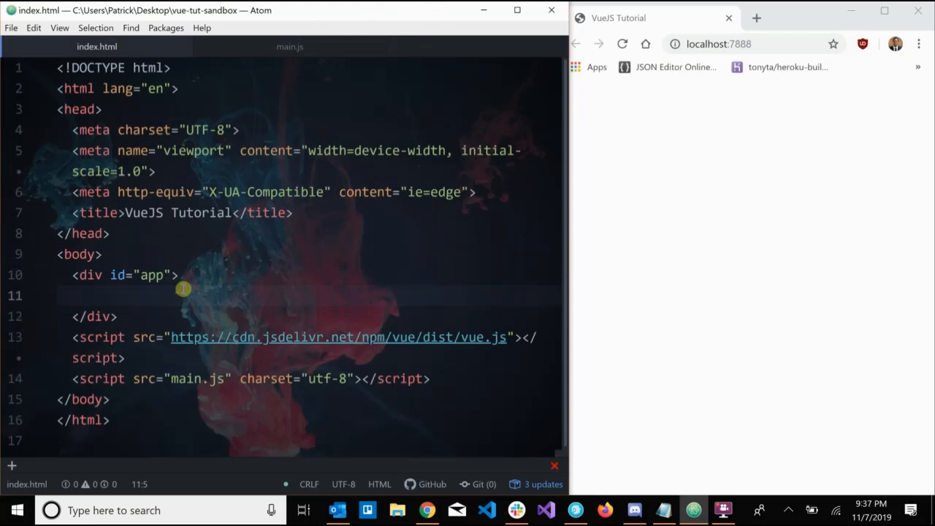
text(<b)
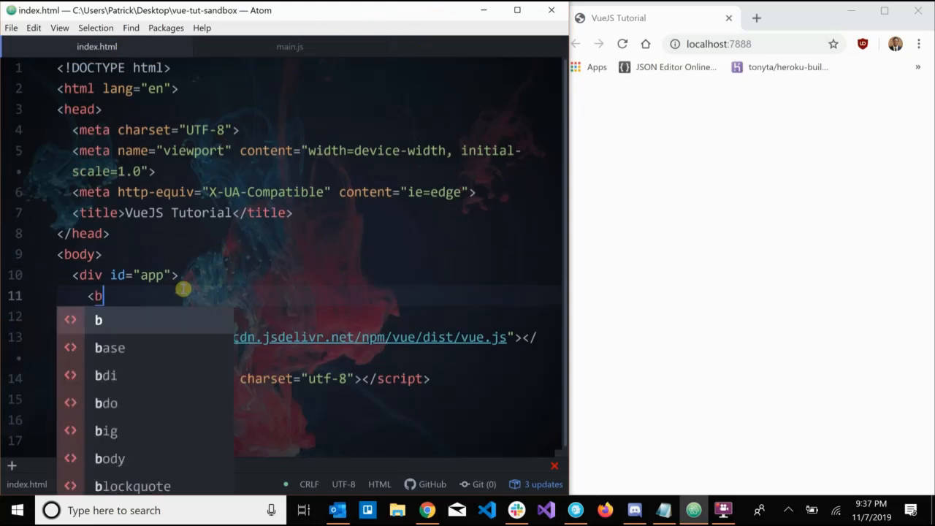
text(utton)
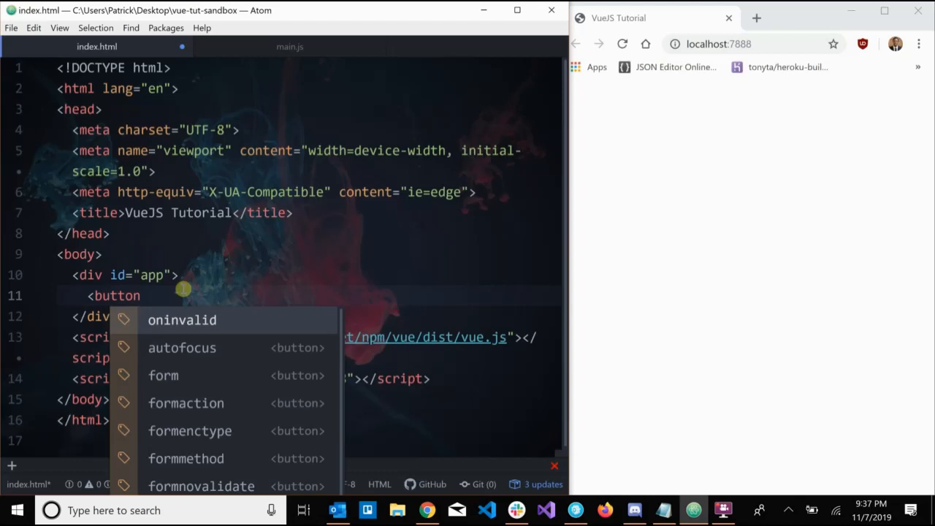
text(v-on)
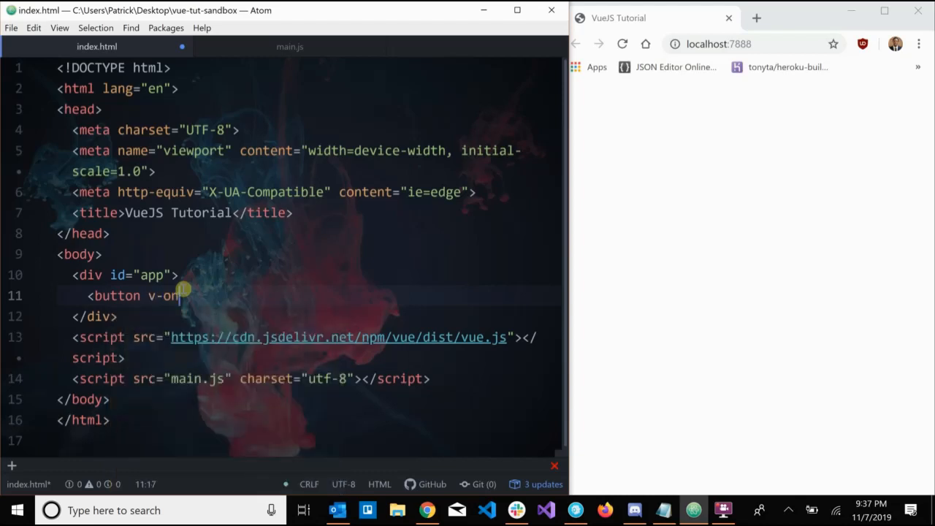
text(.cli)
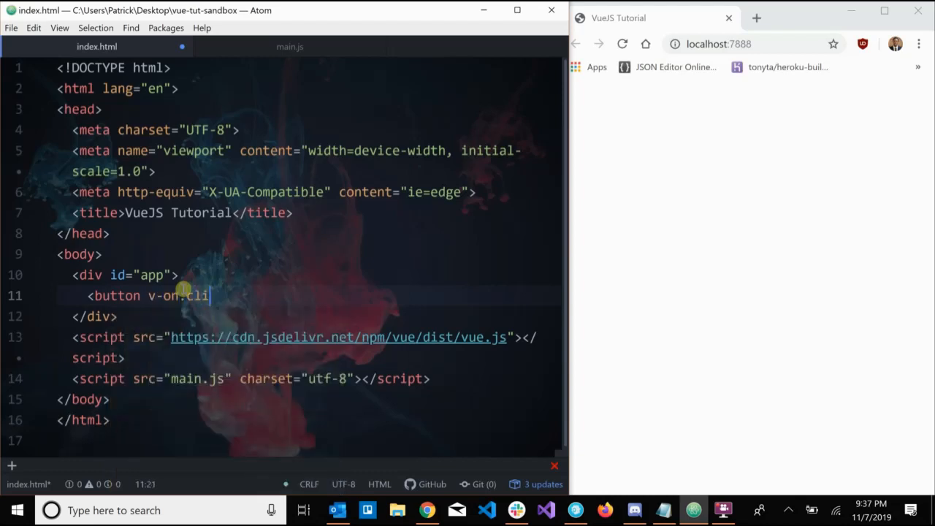
text(ck)
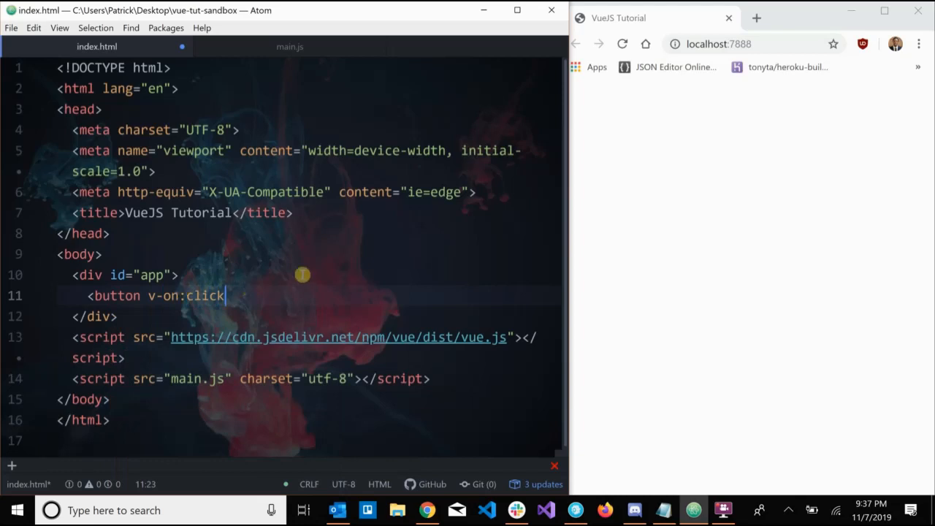
text(="")
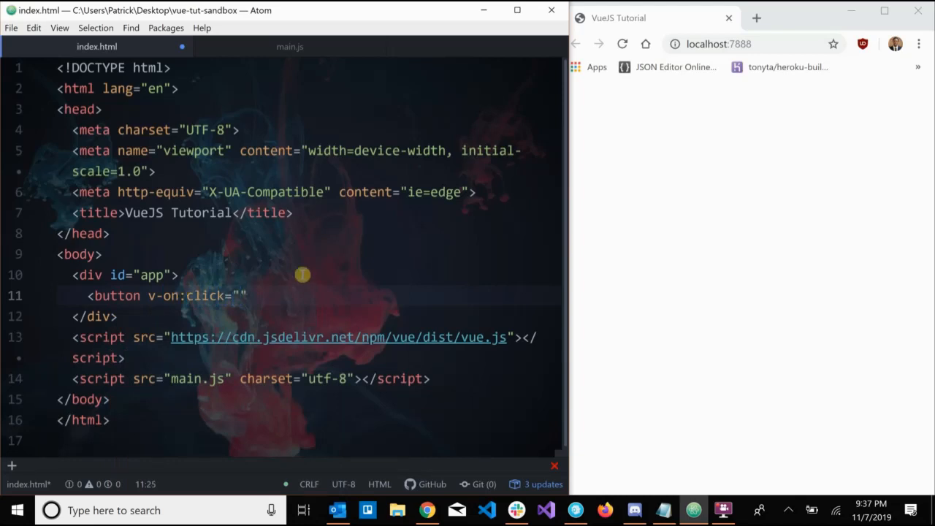
Step: Set the click handler to greet('Hello, world') and label the button 'Button'
click(289, 46)
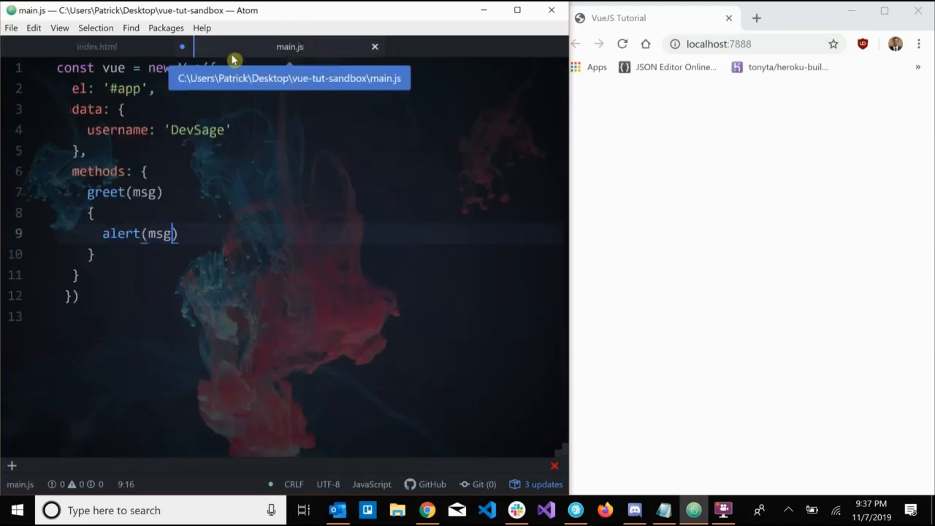
click(97, 46)
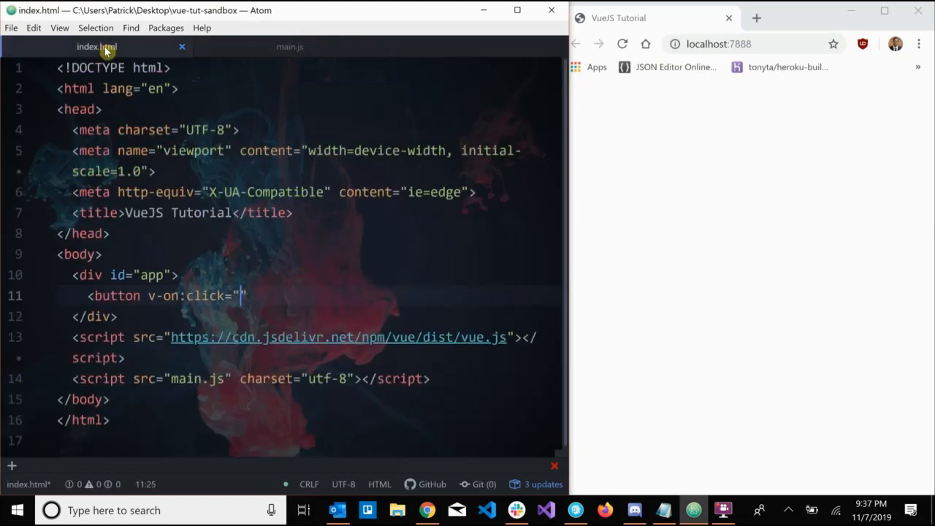
text(greet)
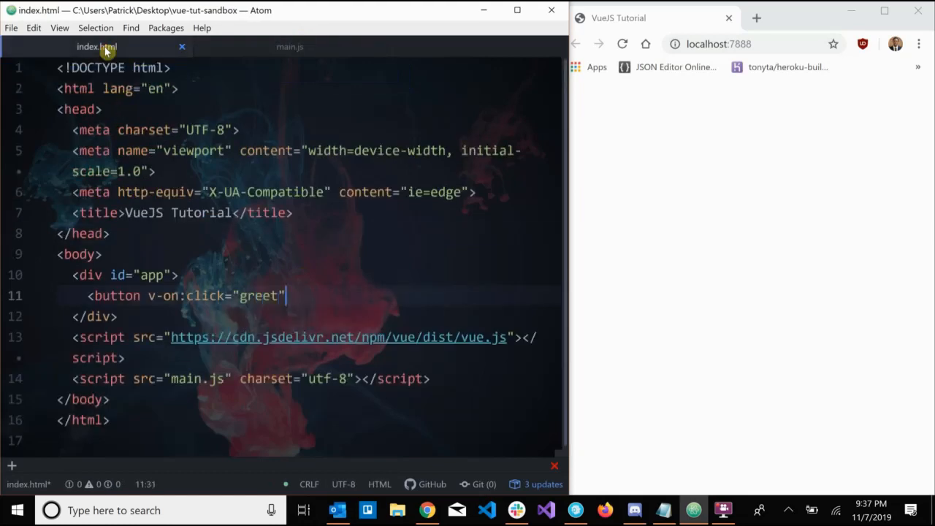
text(('He')
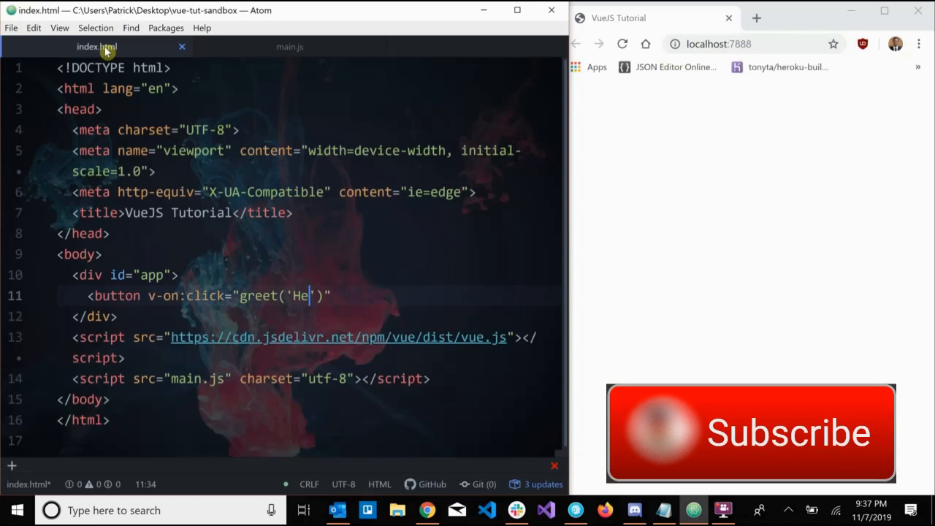
text(llo, world)
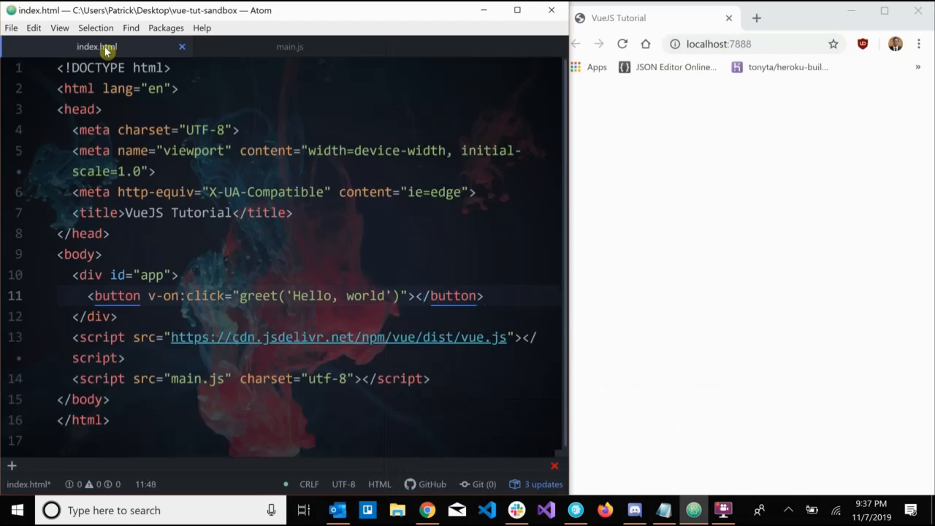
text(Button)
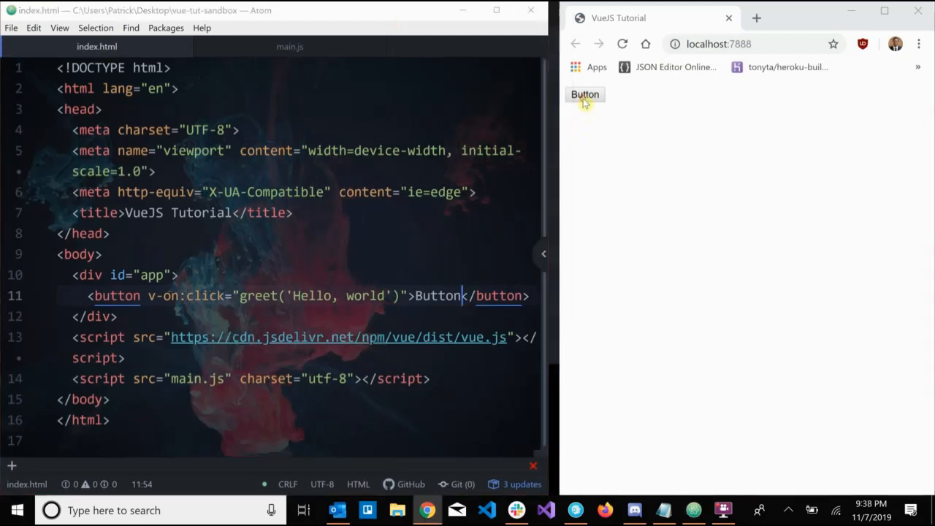
Step: Press Button in Chrome and dismiss the resulting 'Hello, world' alert
click(584, 94)
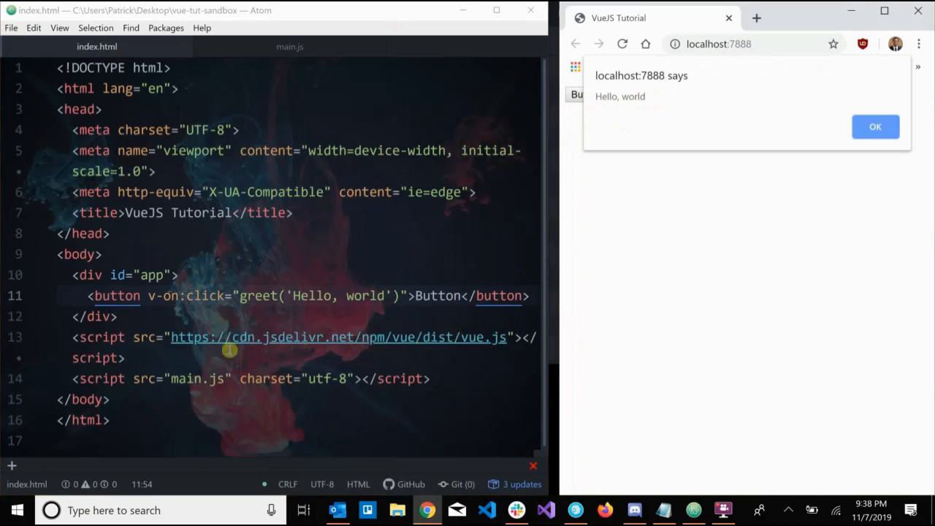
mouse_move(198, 296)
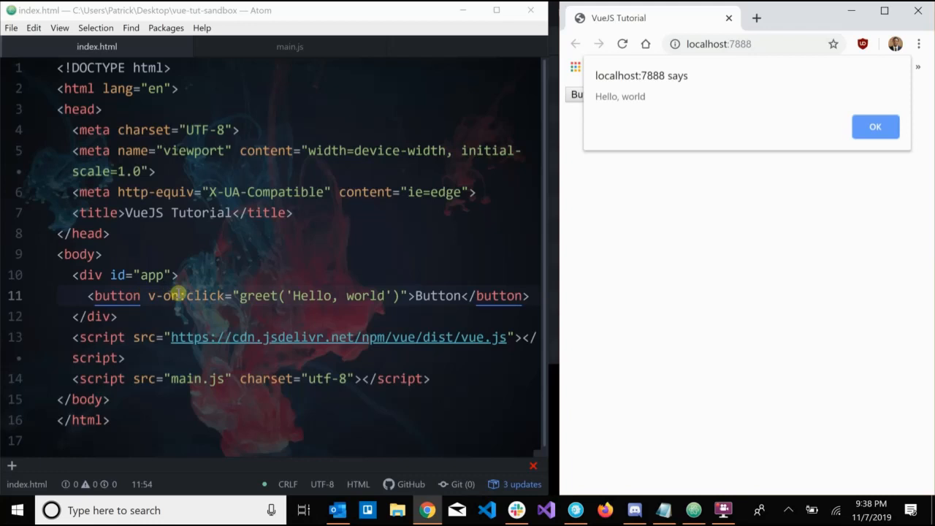
click(290, 46)
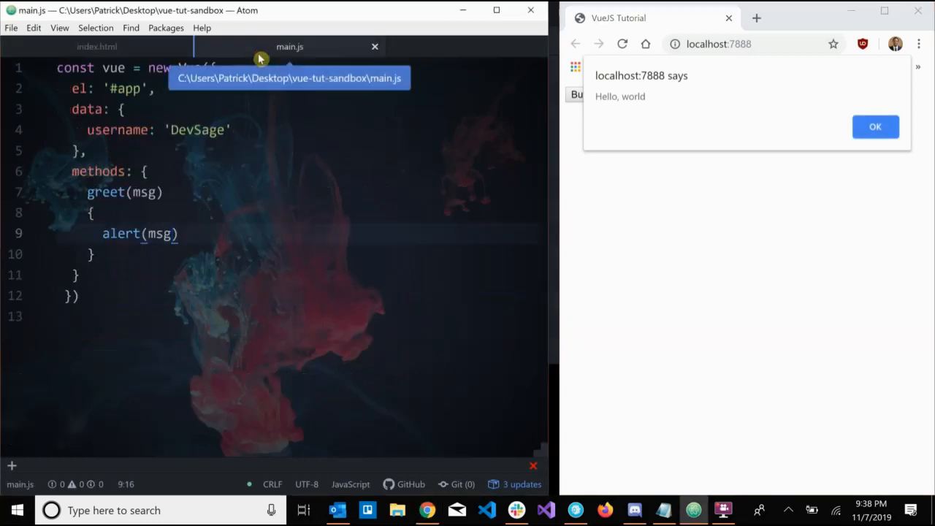
mouse_move(110, 195)
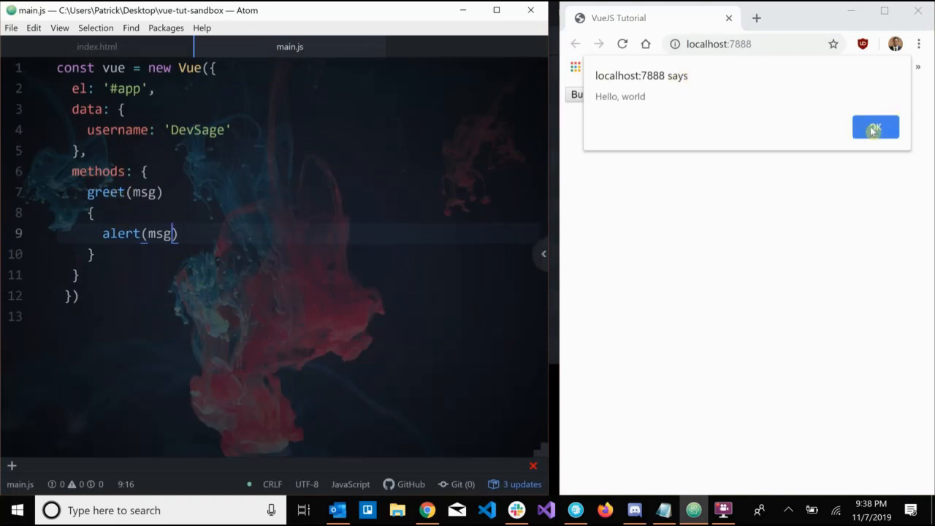
click(875, 127)
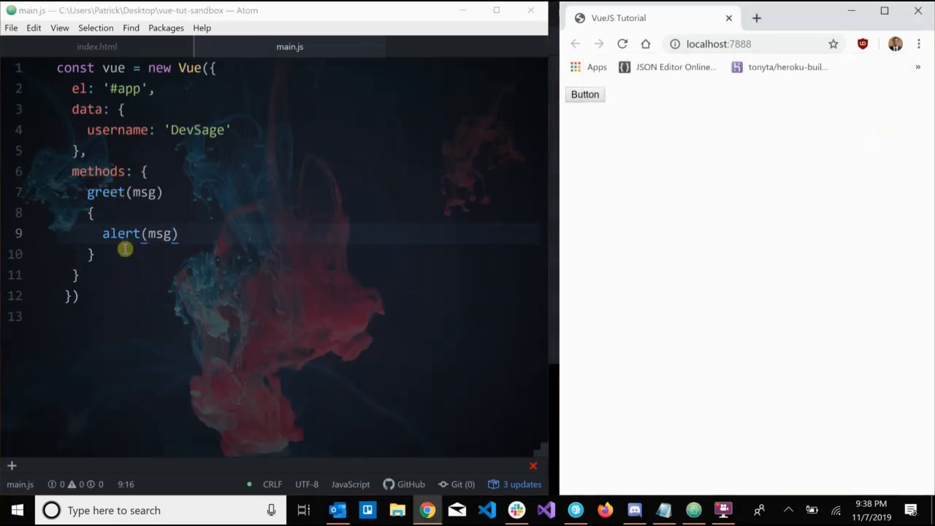
click(98, 46)
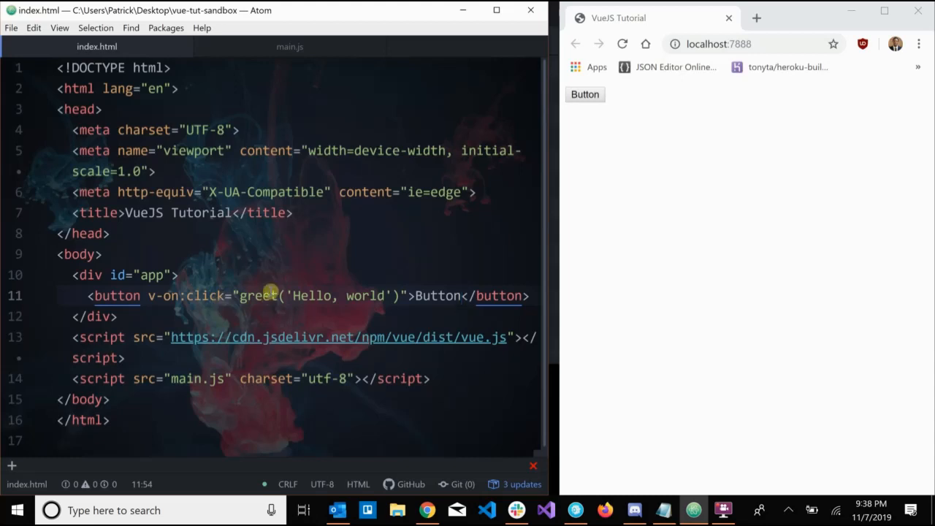
Step: Delete the greet button line from index.html, leaving an empty line in the app div
click(463, 296)
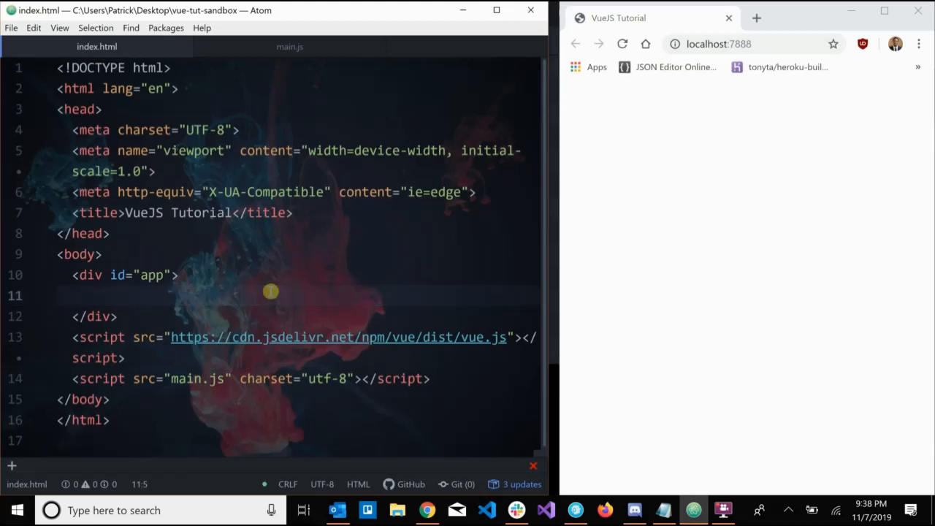
click(87, 295)
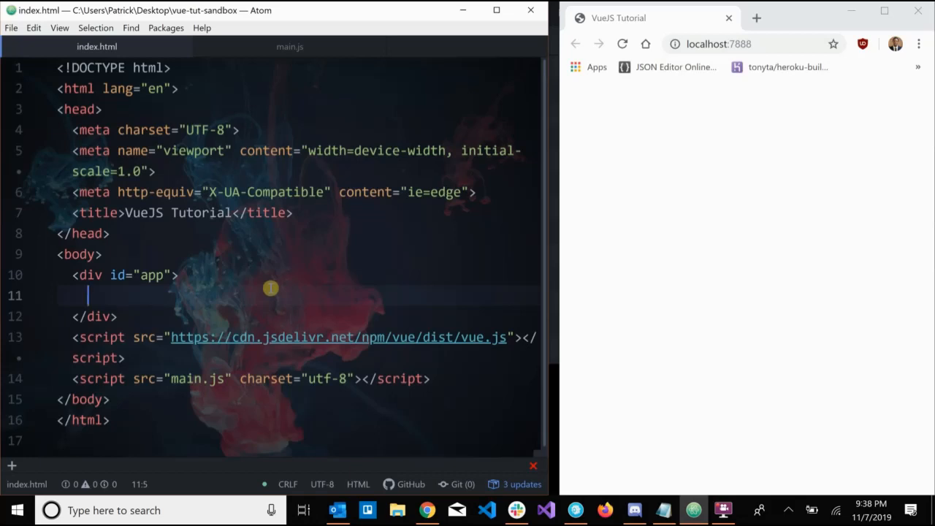
click(290, 46)
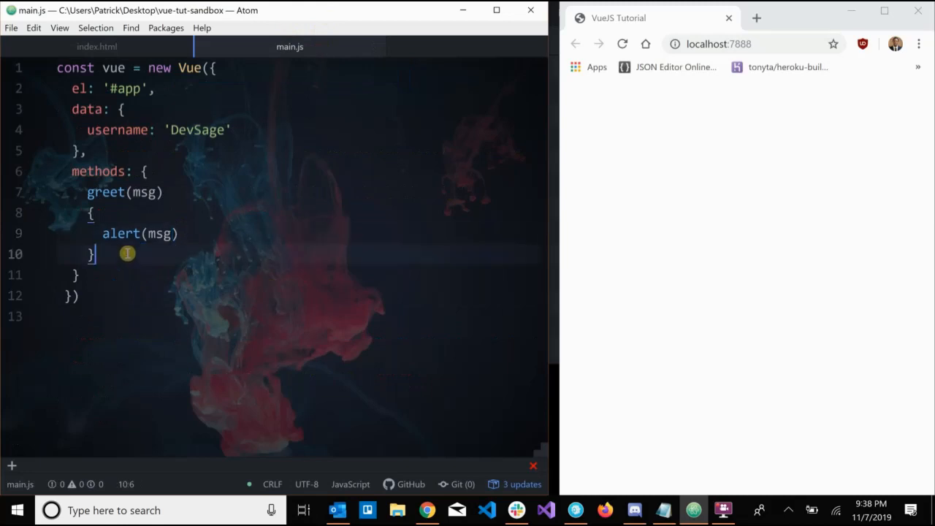
Step: Add a generateRandomBackground() method after greet in main.js
text(,)
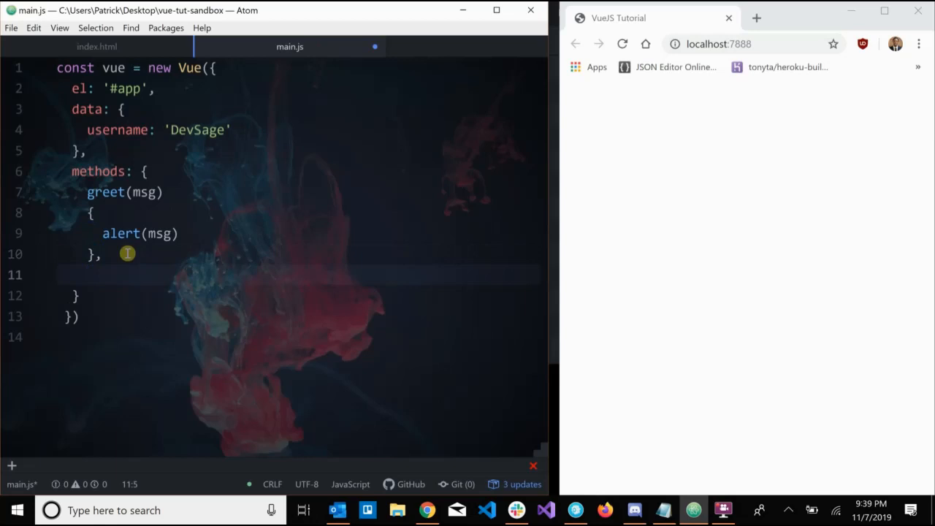
text(generate)
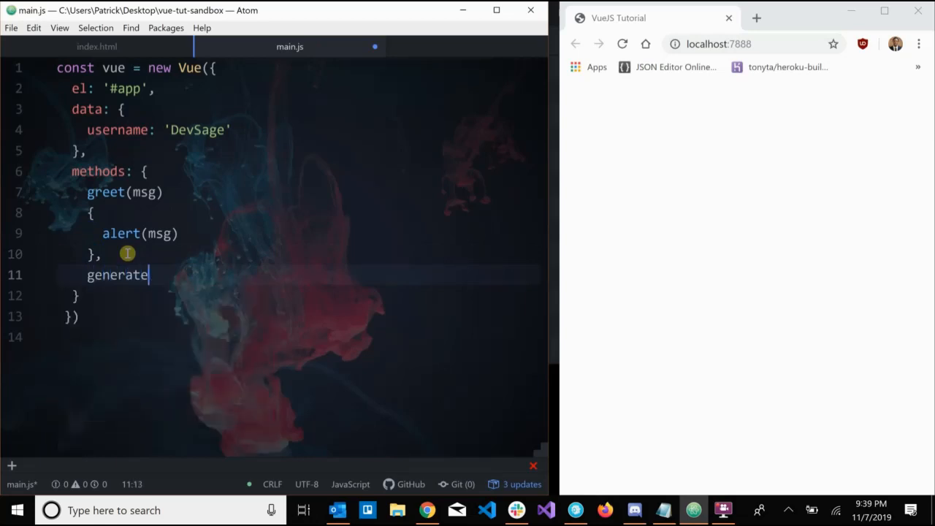
text(RandomBackground()
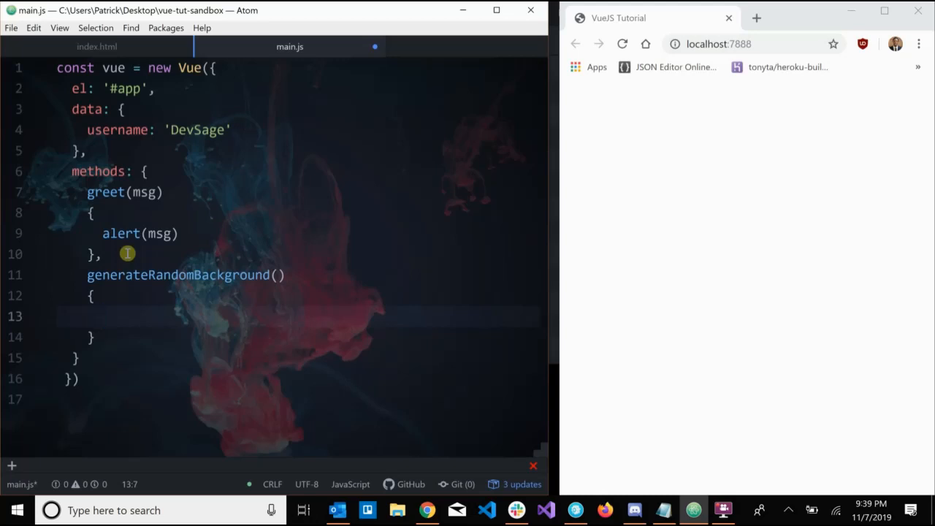
click(102, 315)
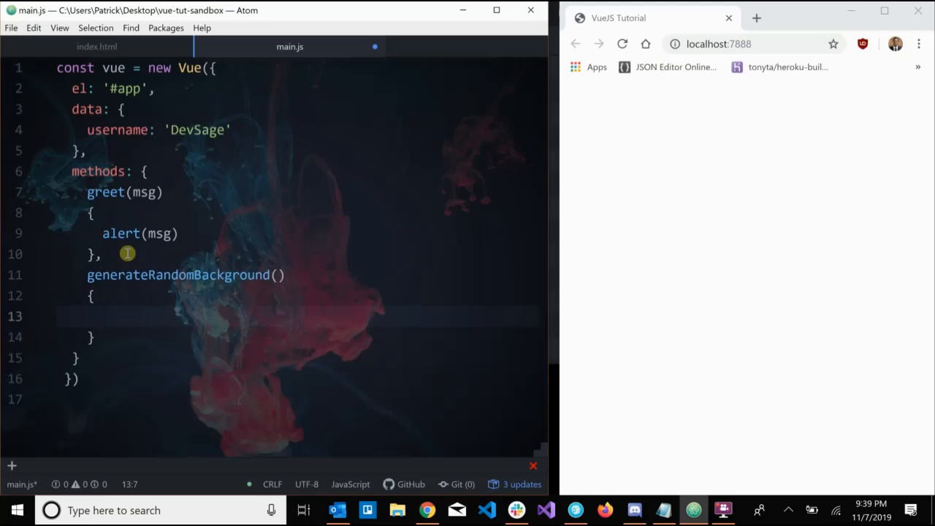
Step: Build a randomColors array of three Math.floor(Math.random() * 255) values
text(const randomColors = [)
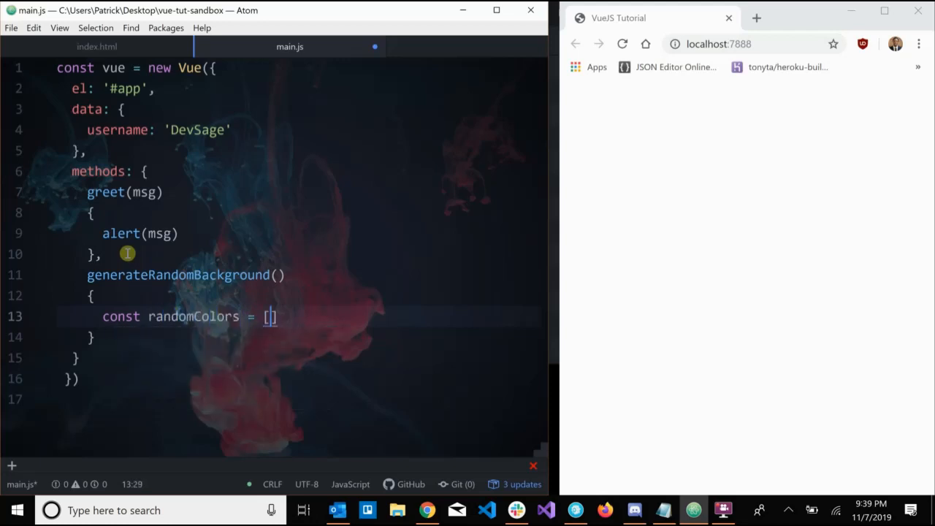
text(Math.floor(Math.)
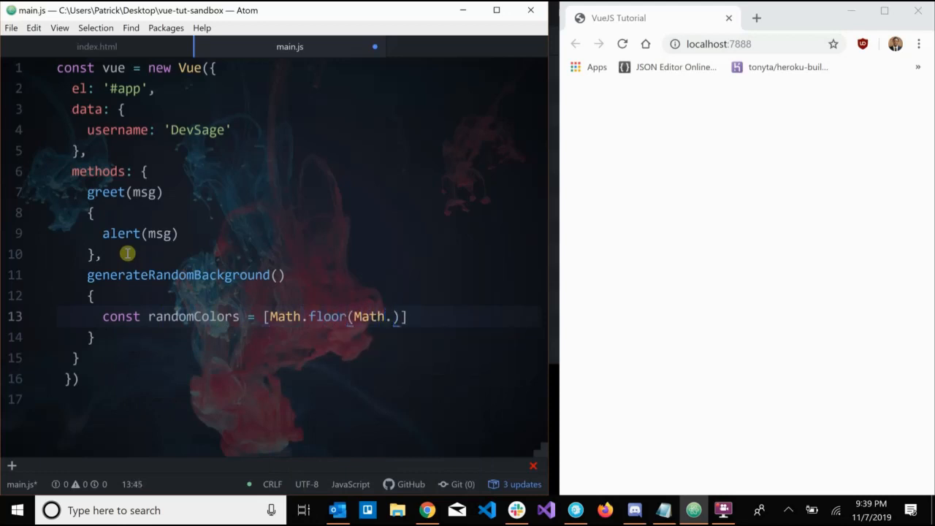
text(random()
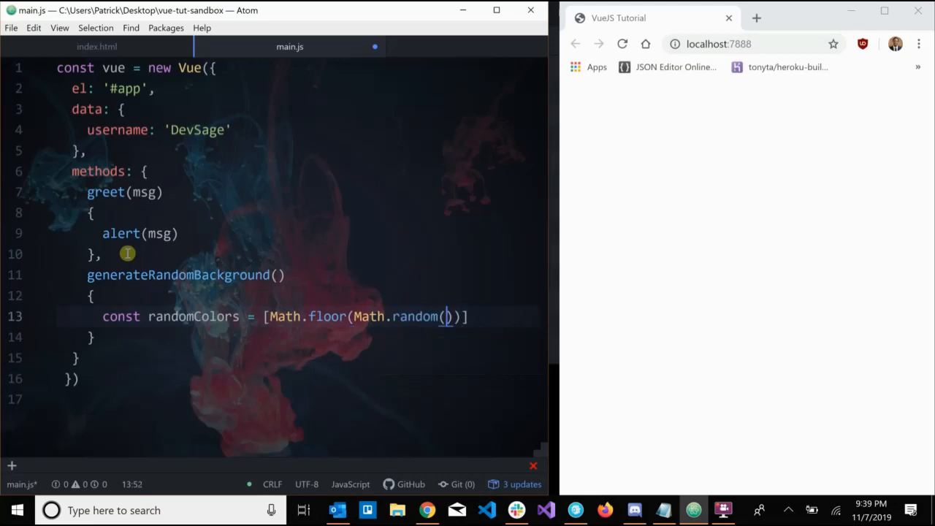
text(* 255)
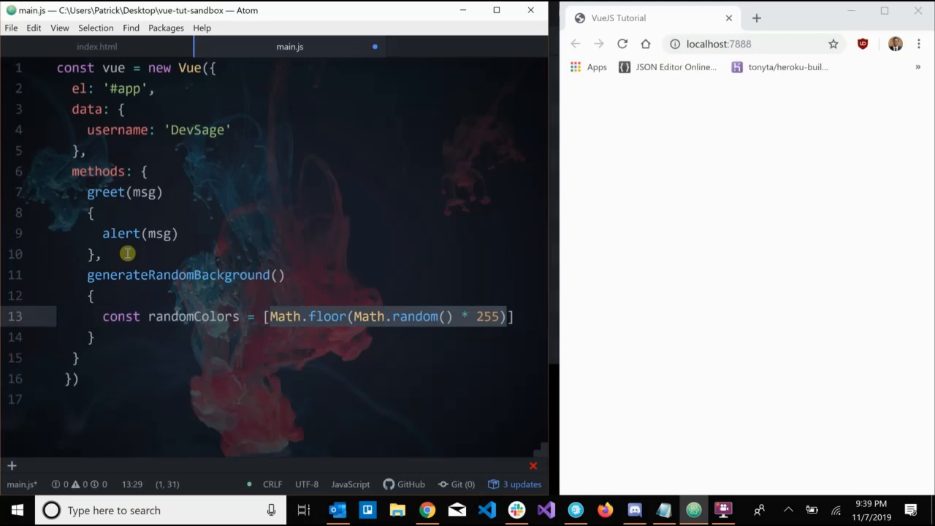
text(,Math.floor(Math.random() * 255))
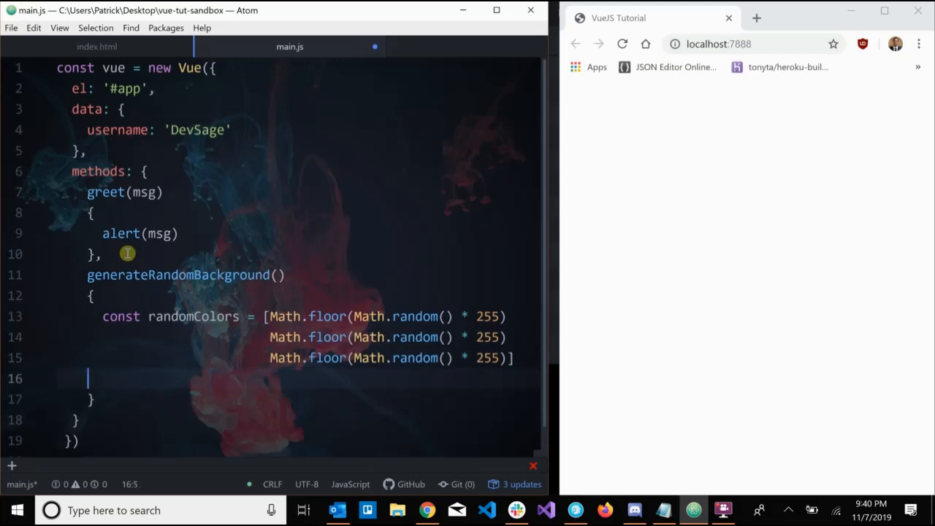
Step: Set document.body.style.background to an rgba colour built from the randomColors values
text(docume)
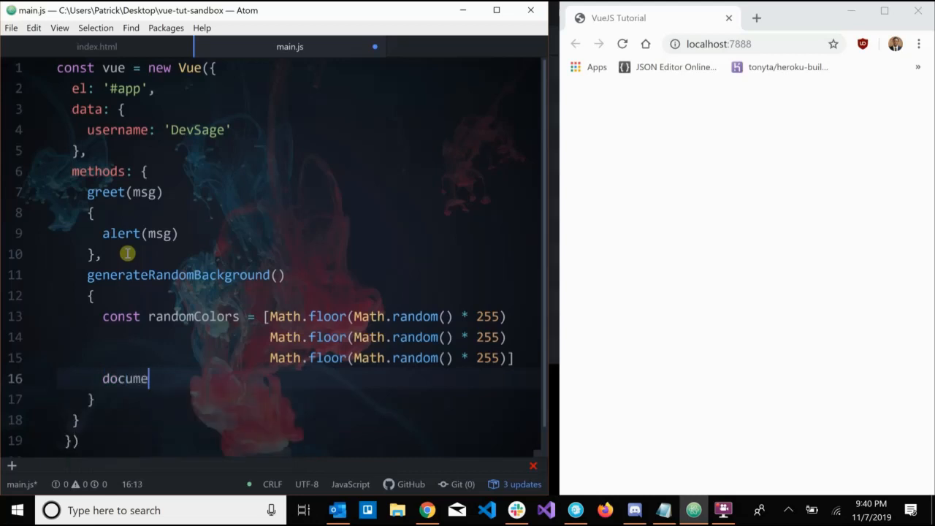
text(nt.)
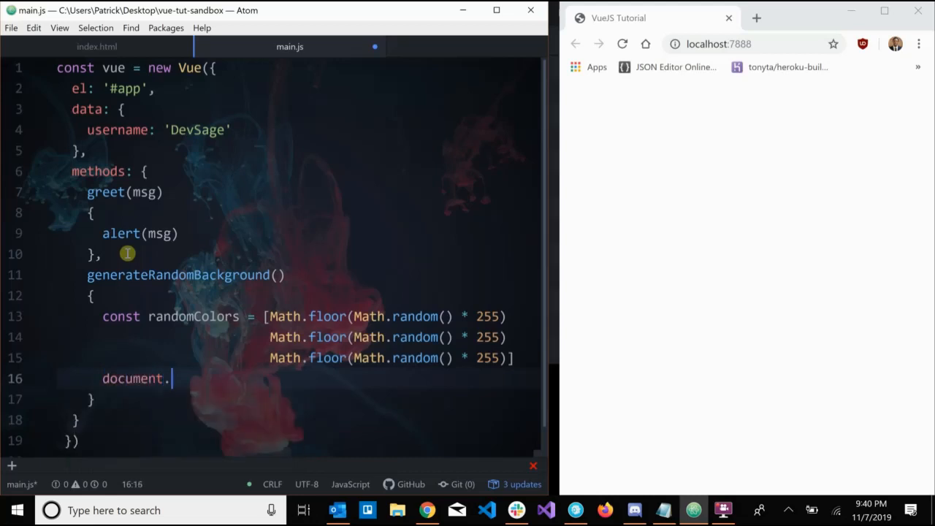
text(body.style)
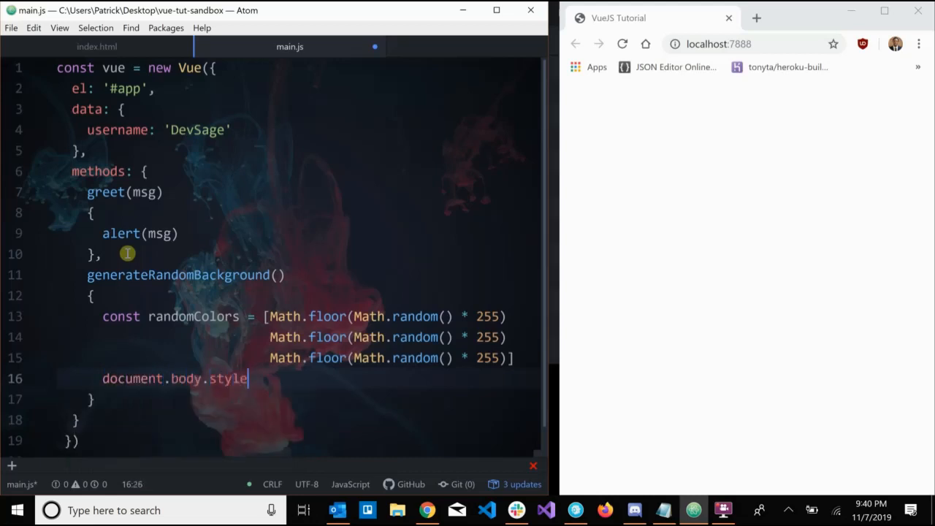
text(=)
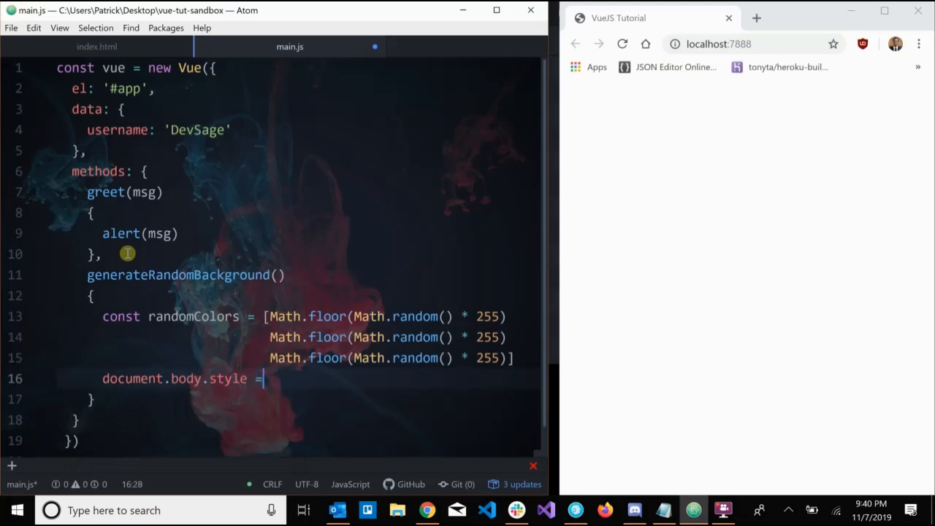
text(.background)
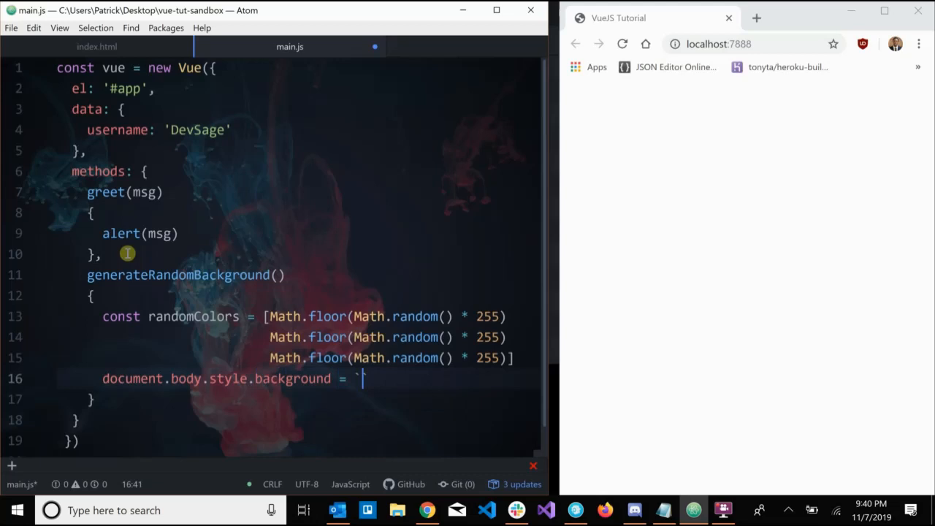
text(rgb)
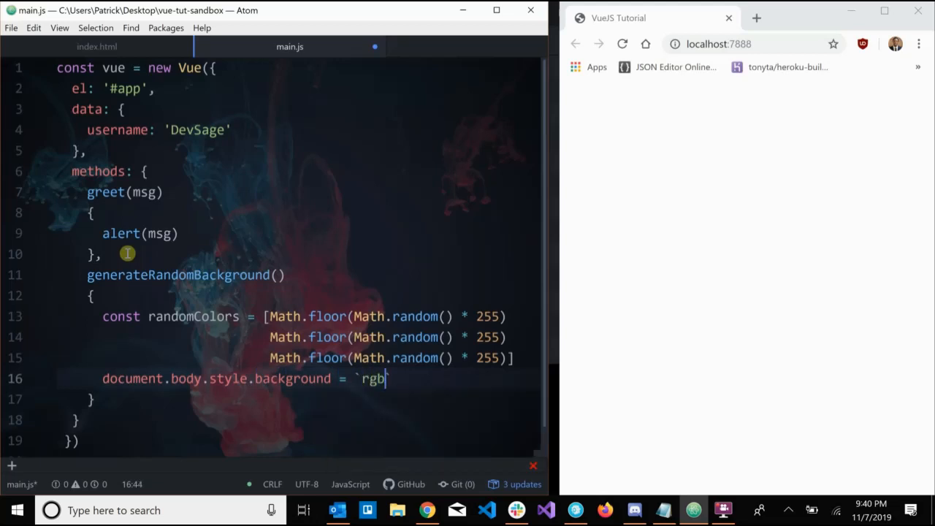
text(a()`)
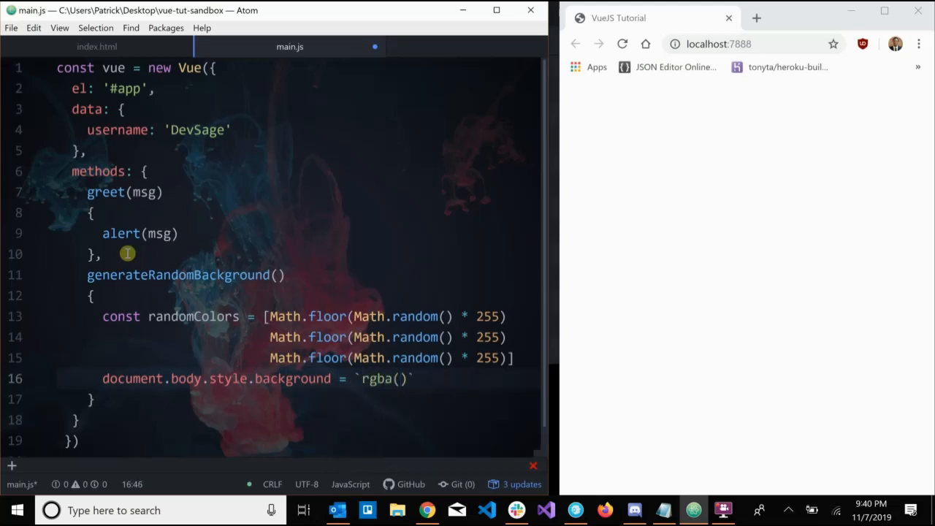
text(r)
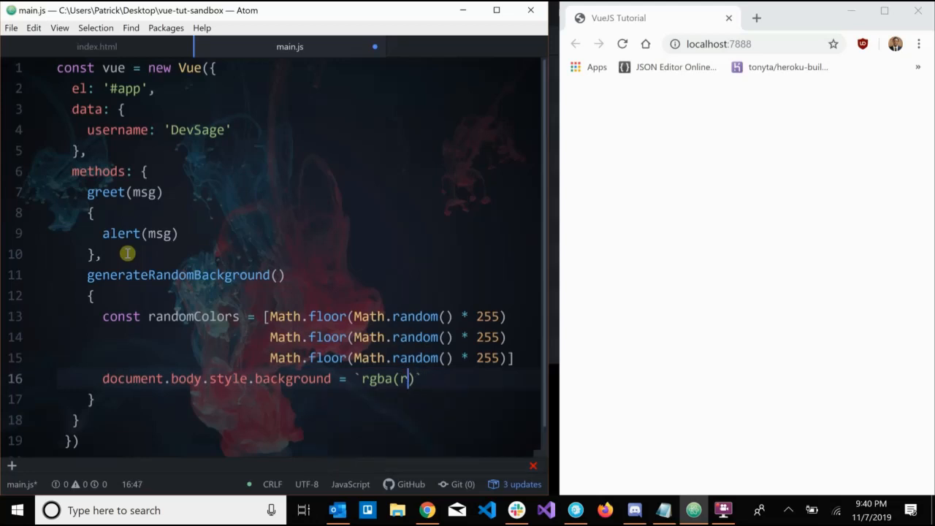
text(${randomColors}, 1)
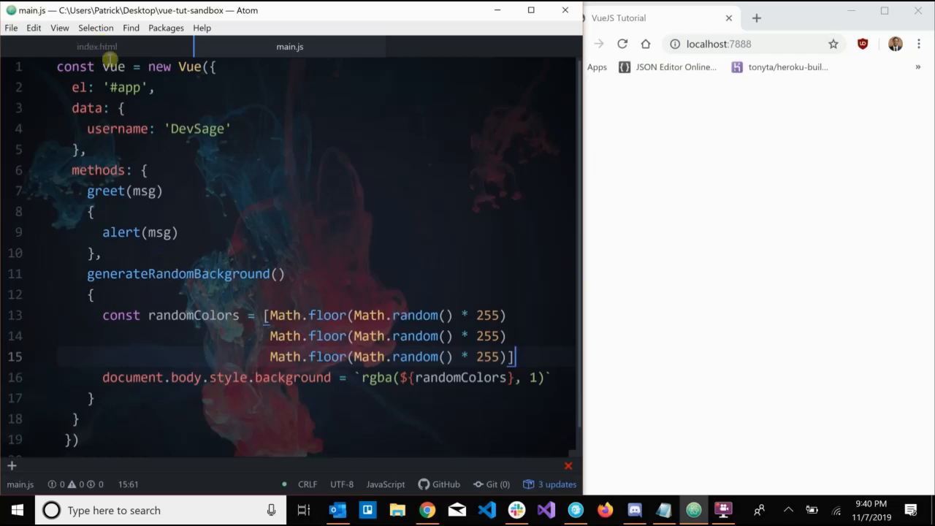
click(97, 46)
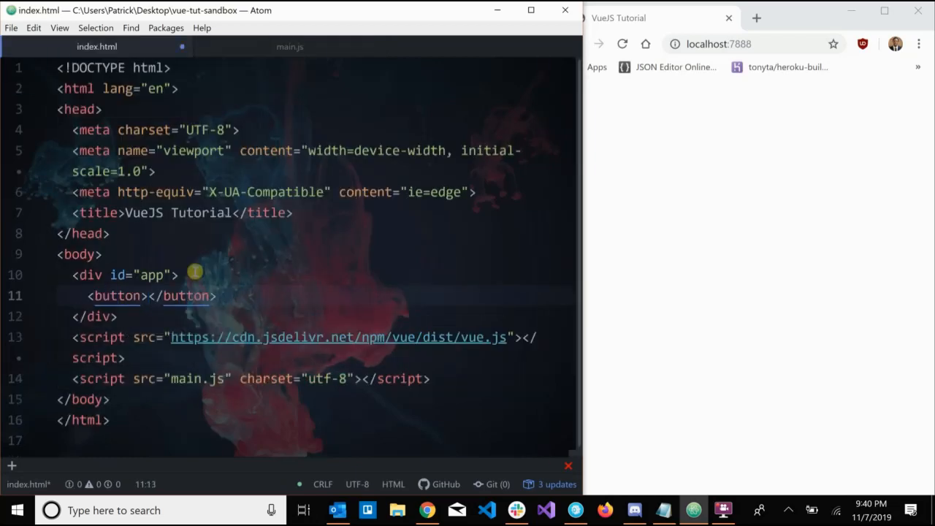
Step: Label the index.html button 'Change Background' and wire it to generateRandomBackground
text(C)
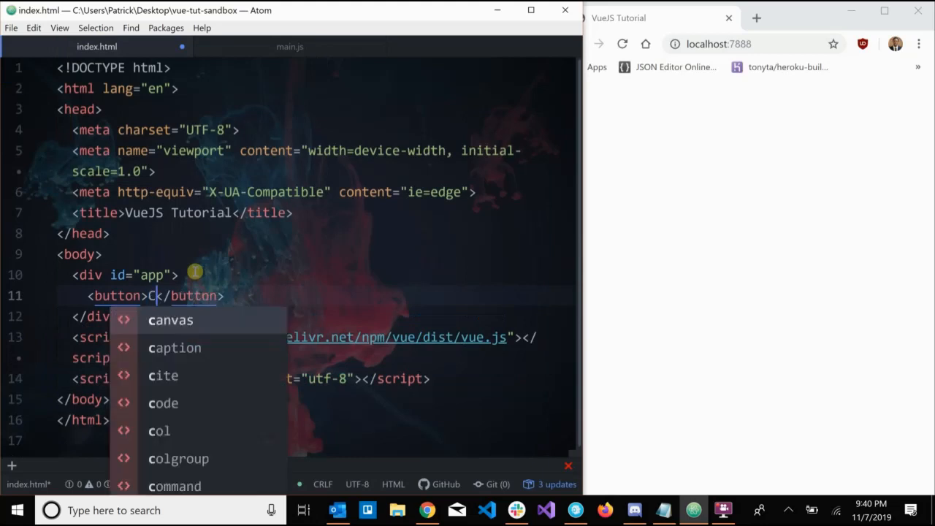
text(hange Background)
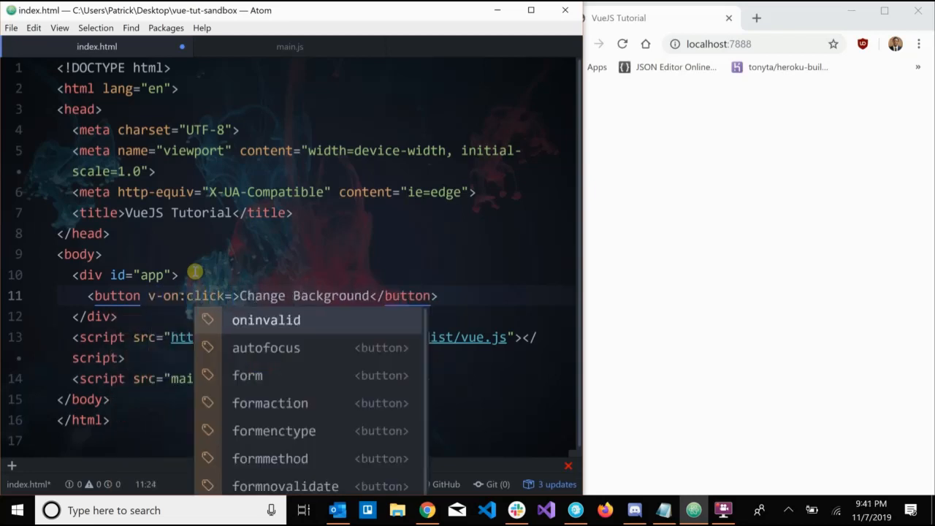
click(289, 46)
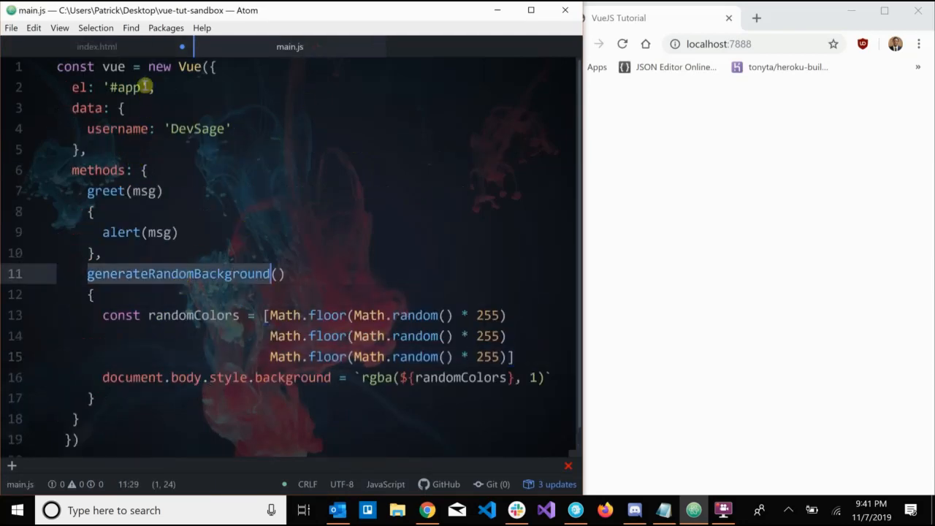
click(97, 46)
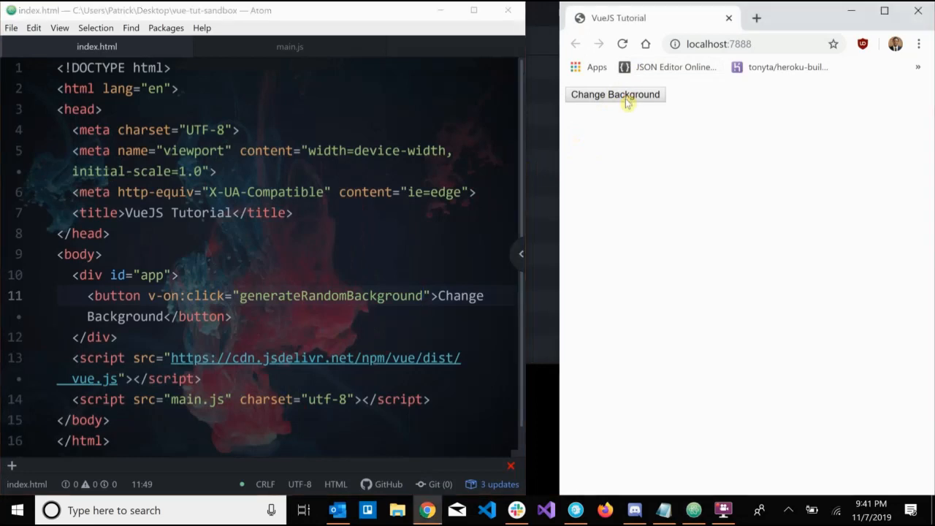
mouse_move(679, 249)
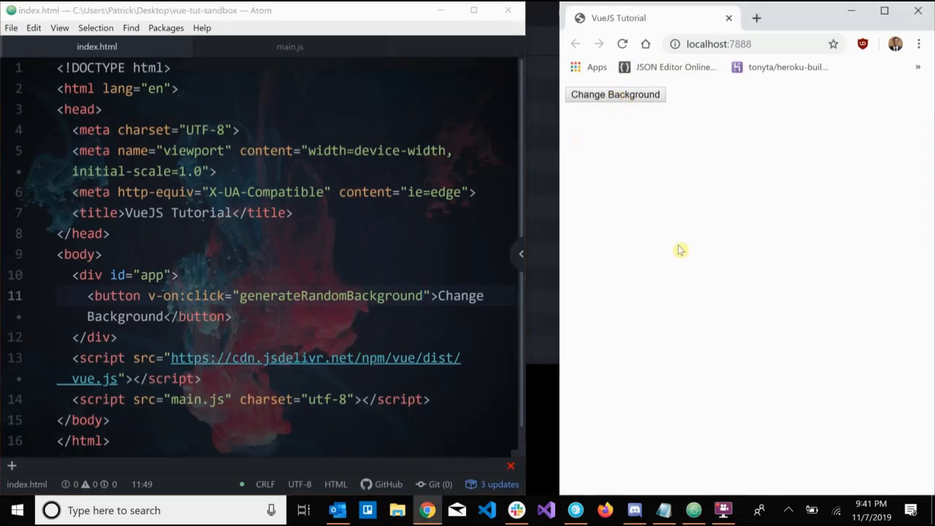
mouse_move(669, 276)
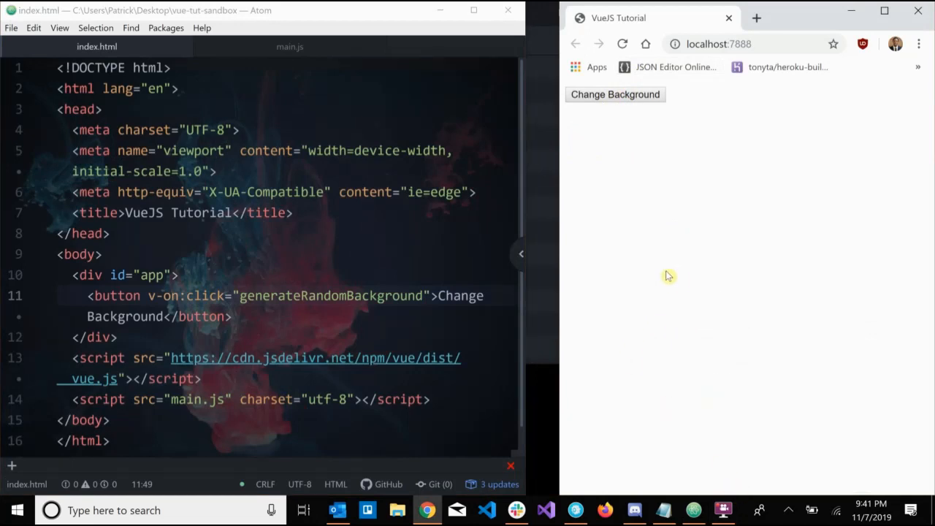
Step: Inspect the page in Chrome and follow the main.js:14 syntax error link
right_click(617, 228)
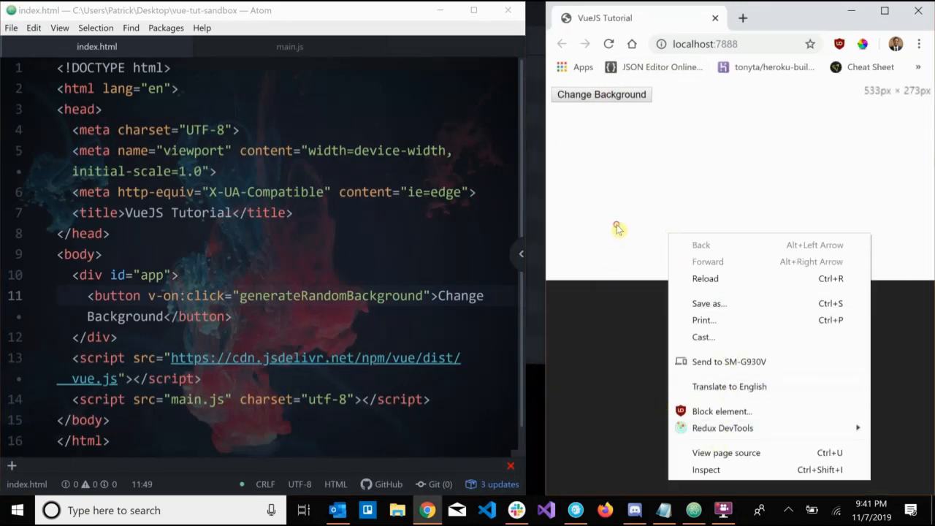
click(706, 470)
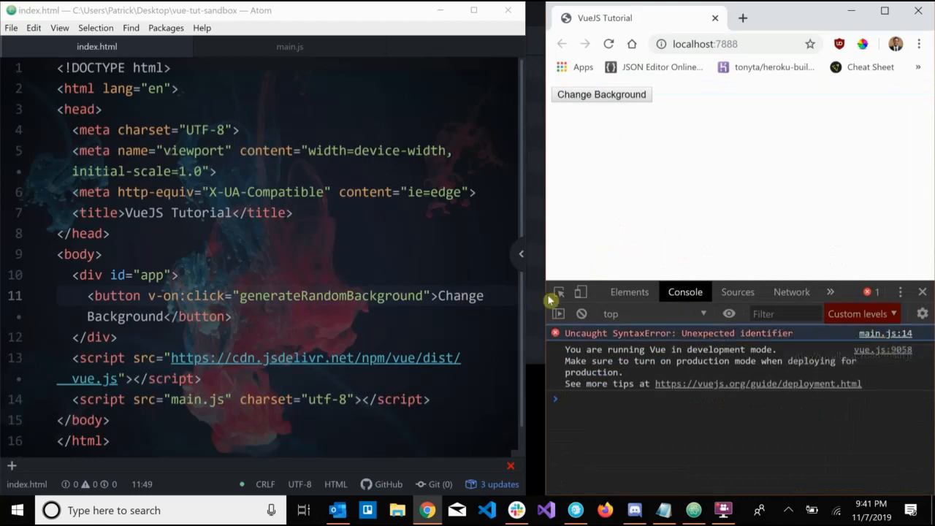
click(737, 292)
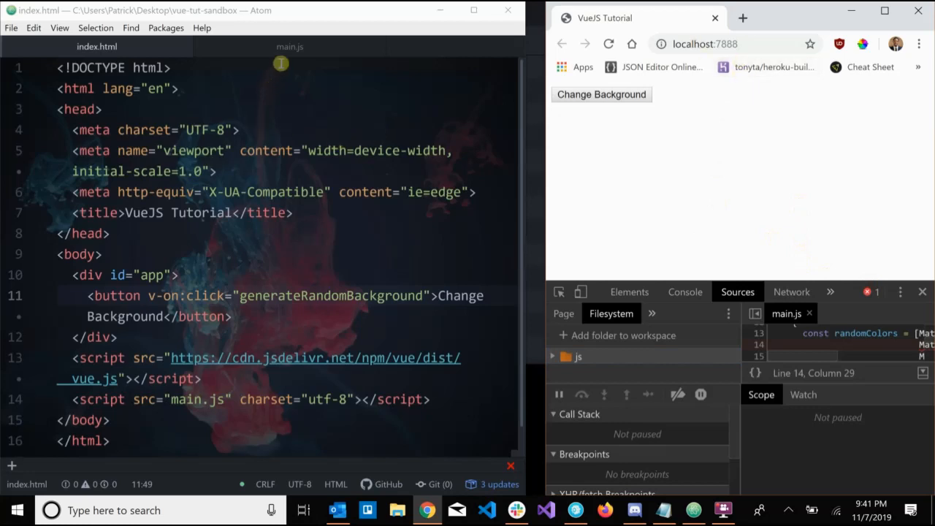
click(289, 46)
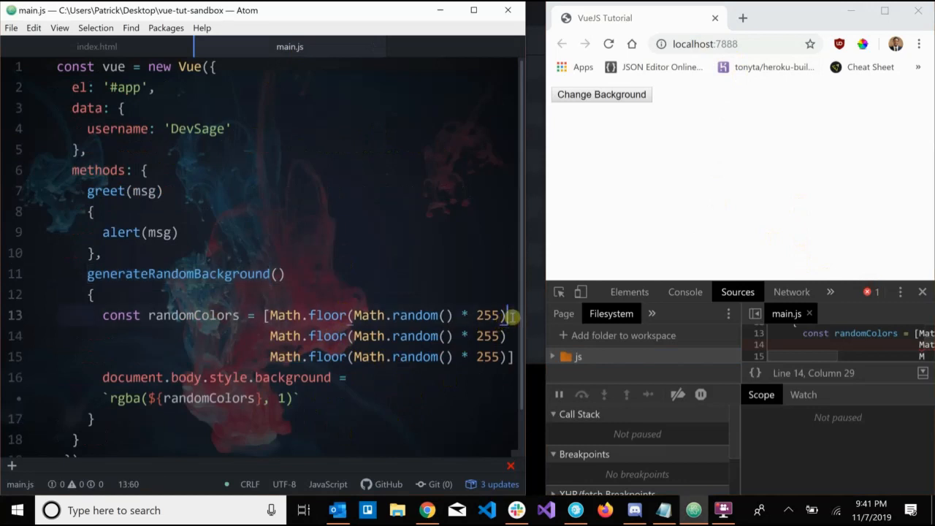
Step: Add the missing colour-array commas, then click Change Background repeatedly for random colours
text(,)
click(390, 336)
text(,)
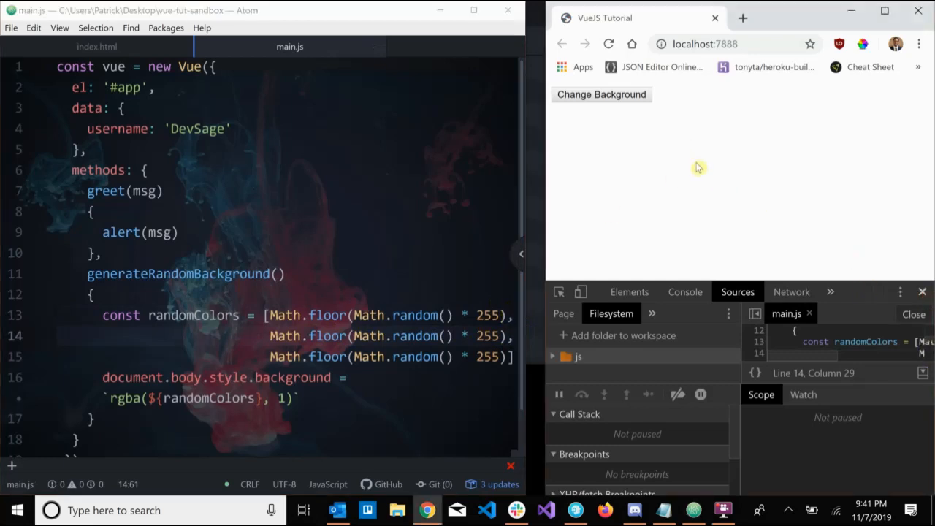
click(601, 94)
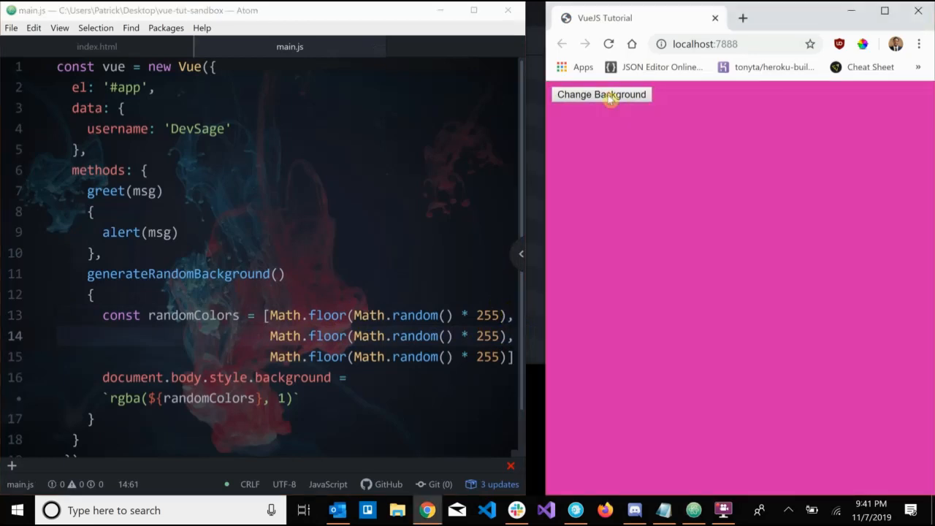
click(601, 94)
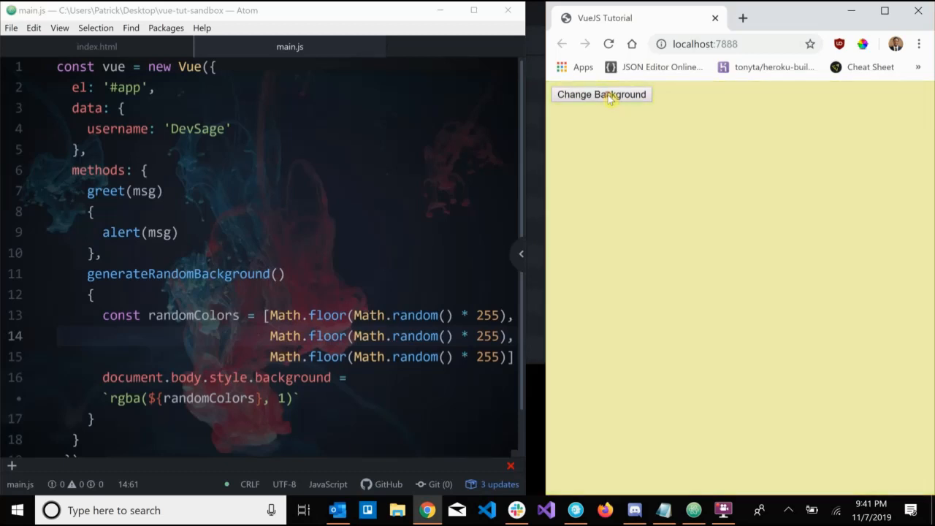
click(600, 94)
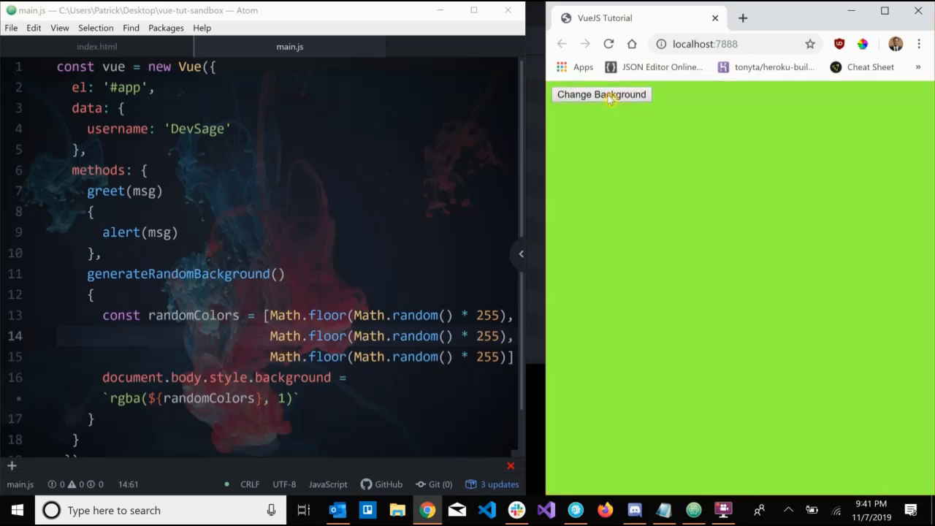
click(601, 94)
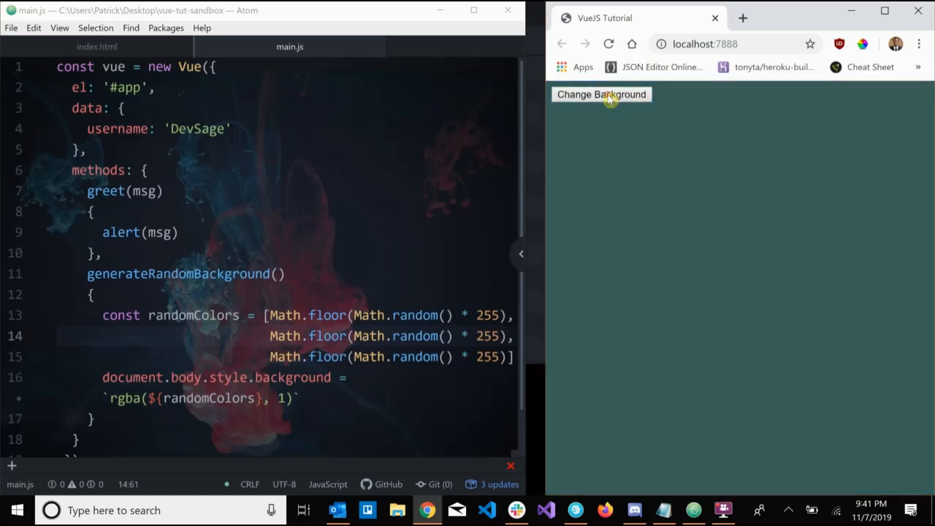
click(601, 94)
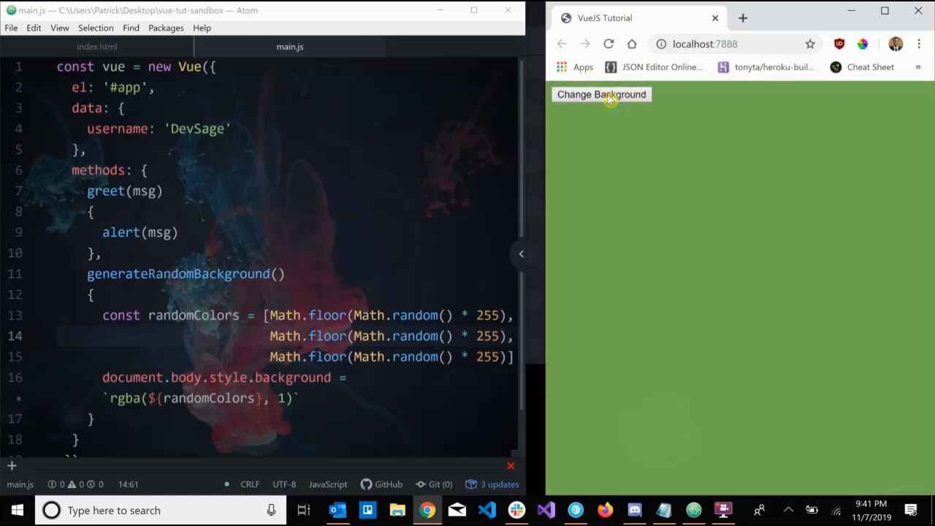
click(601, 94)
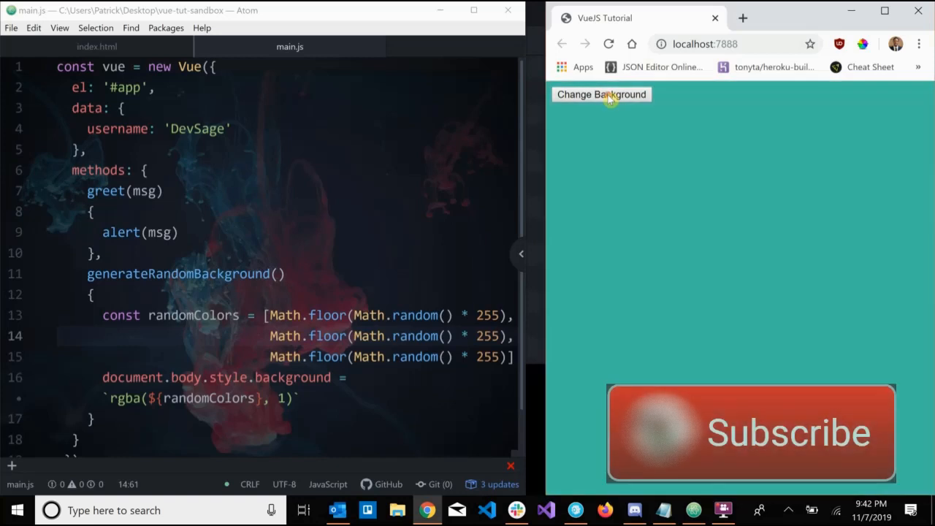
click(600, 94)
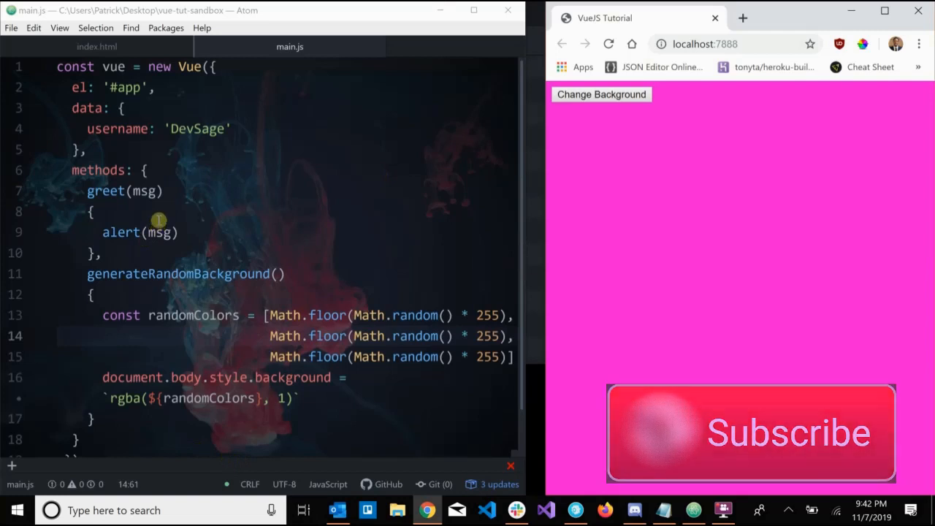
Step: Make greet() parameterless and have it alert this.username instead of msg
click(206, 133)
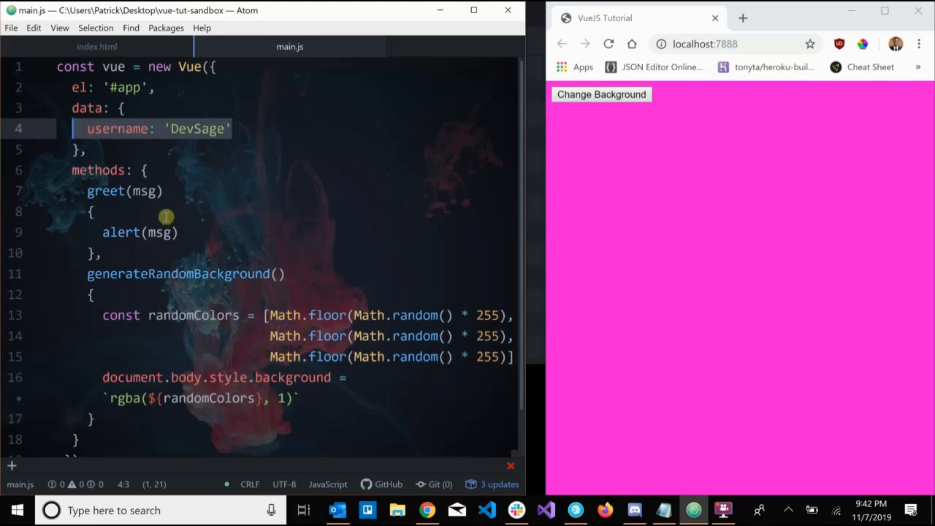
click(94, 212)
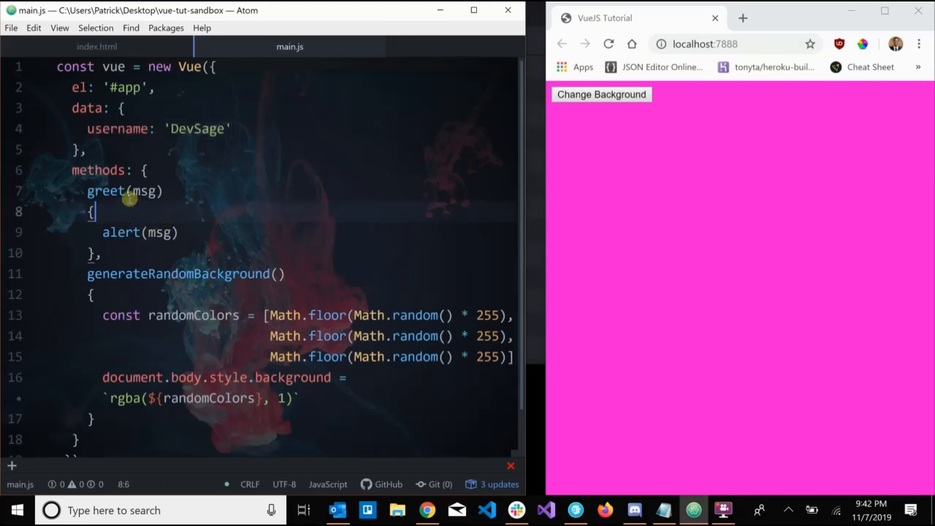
mouse_move(146, 232)
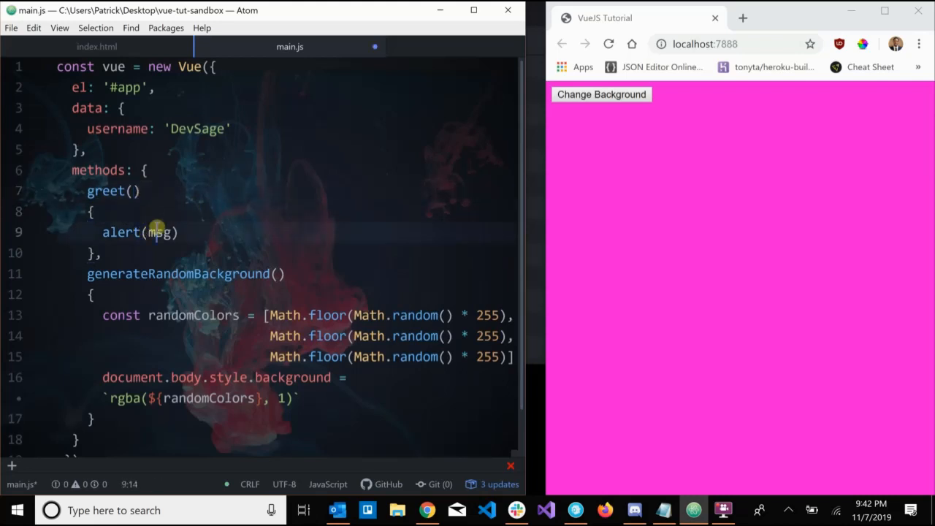
key(Backspace)
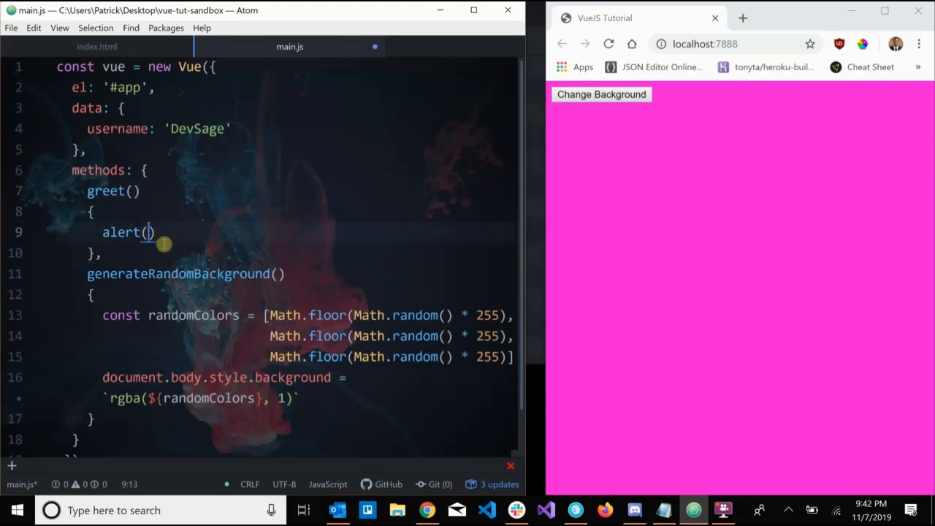
text(this.username)
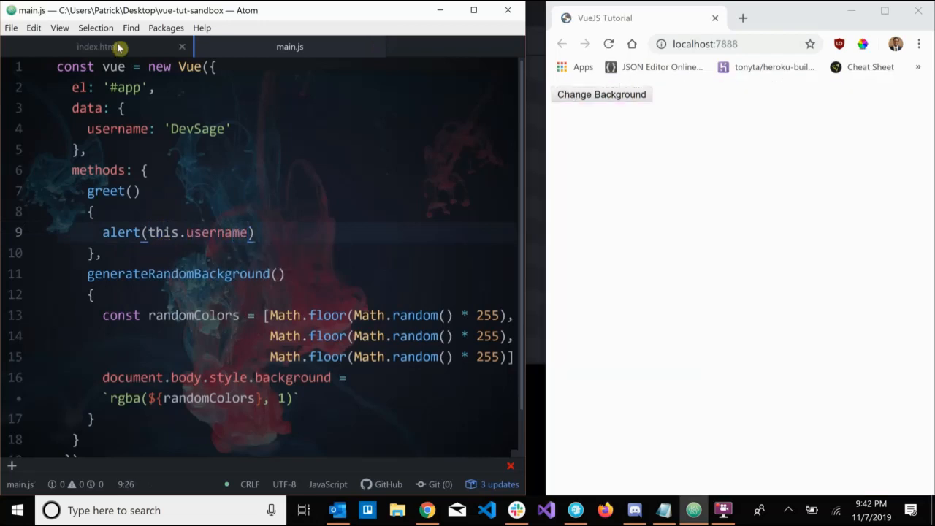
Step: Add a Greet button calling greet to index.html
click(86, 46)
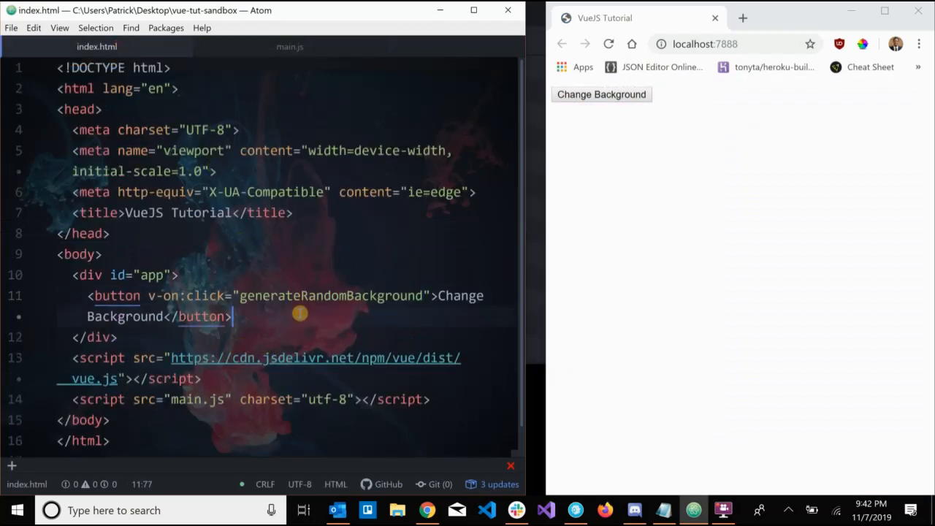
text(but)
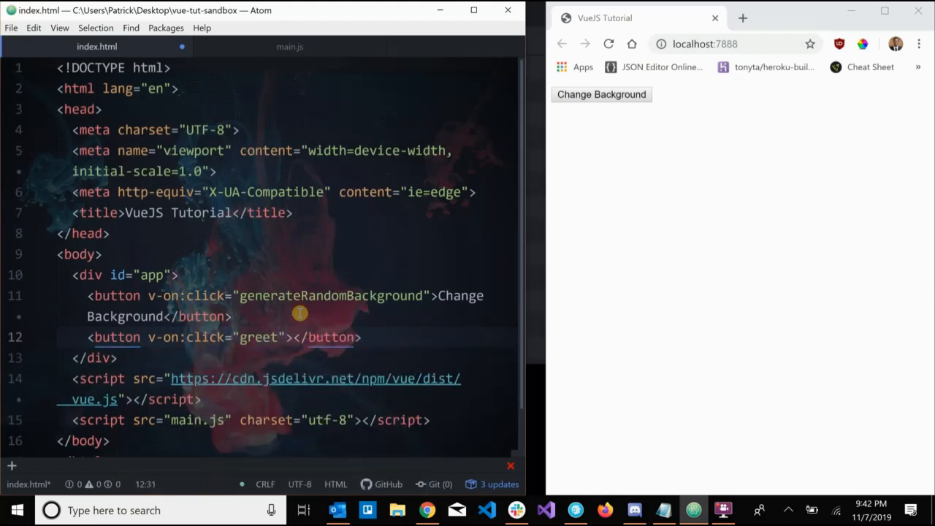
text(Greet)
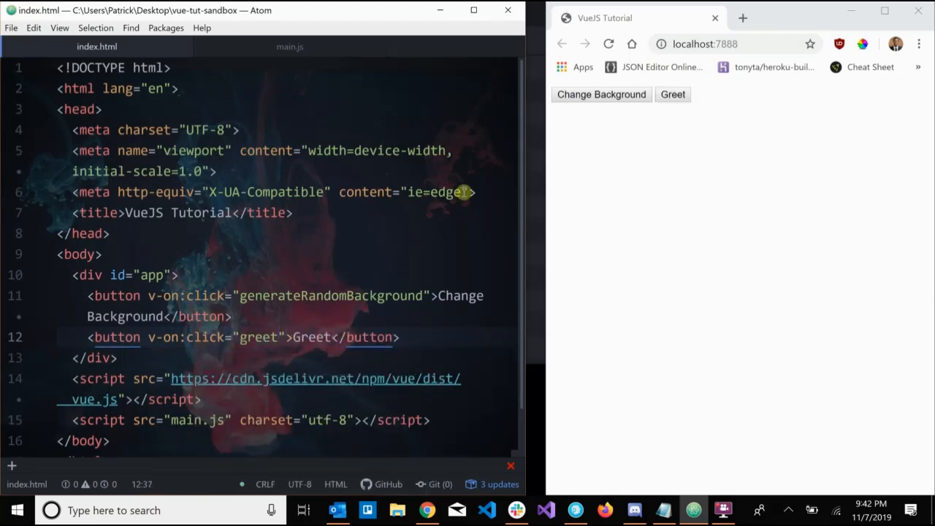
Step: Press Greet in Chrome and dismiss the DevSage alert
click(672, 94)
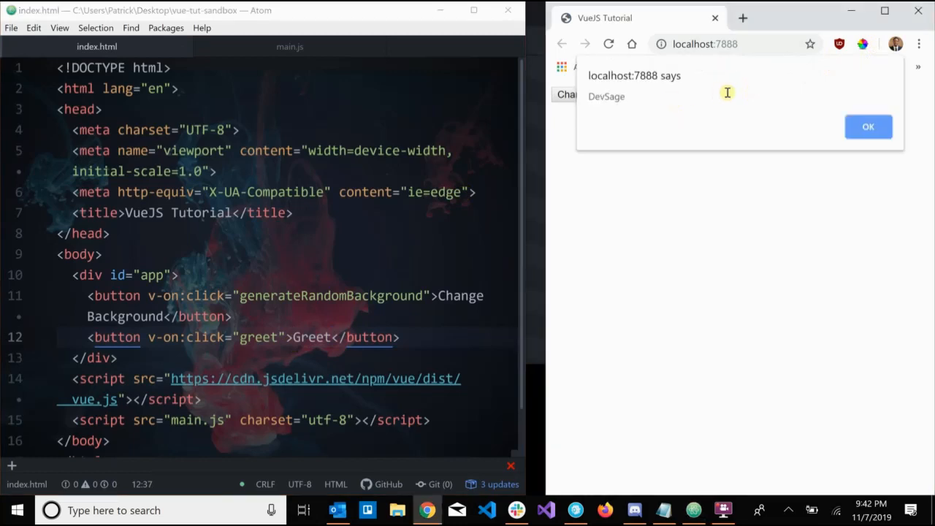
double_click(606, 95)
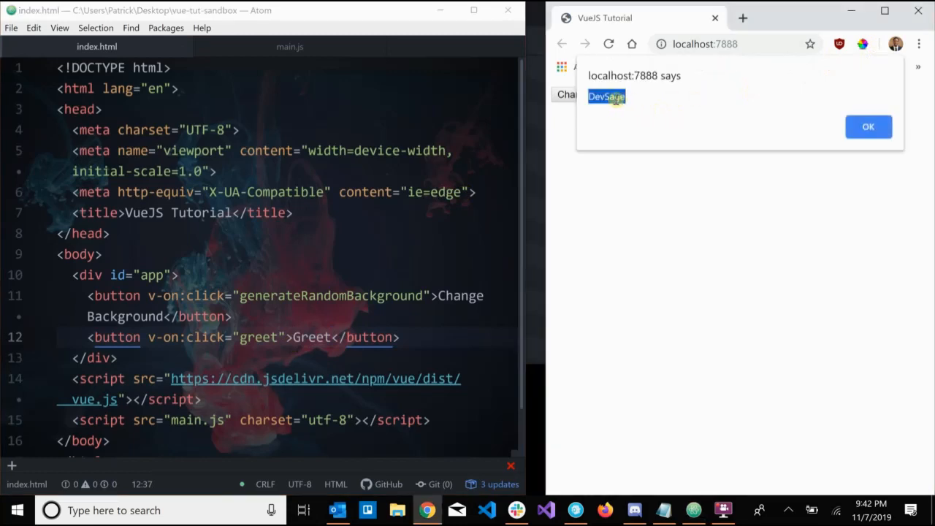
click(868, 126)
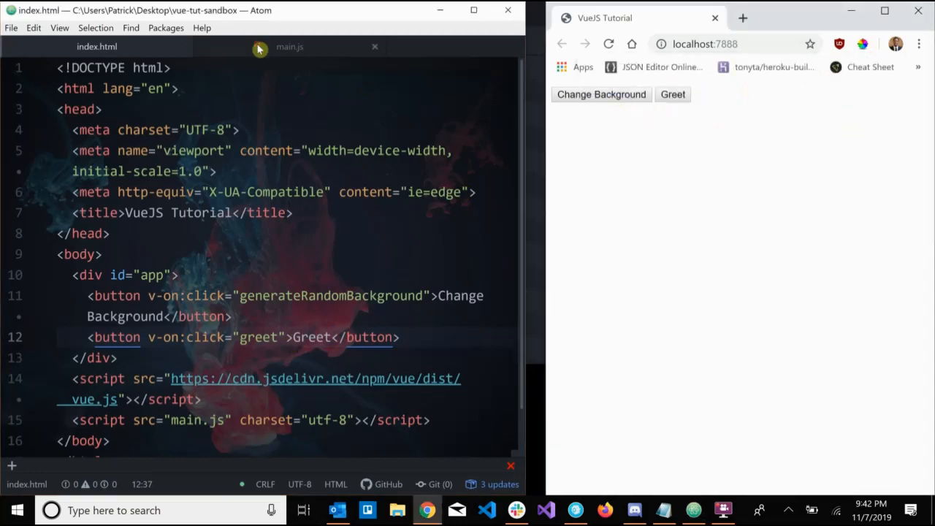
click(289, 46)
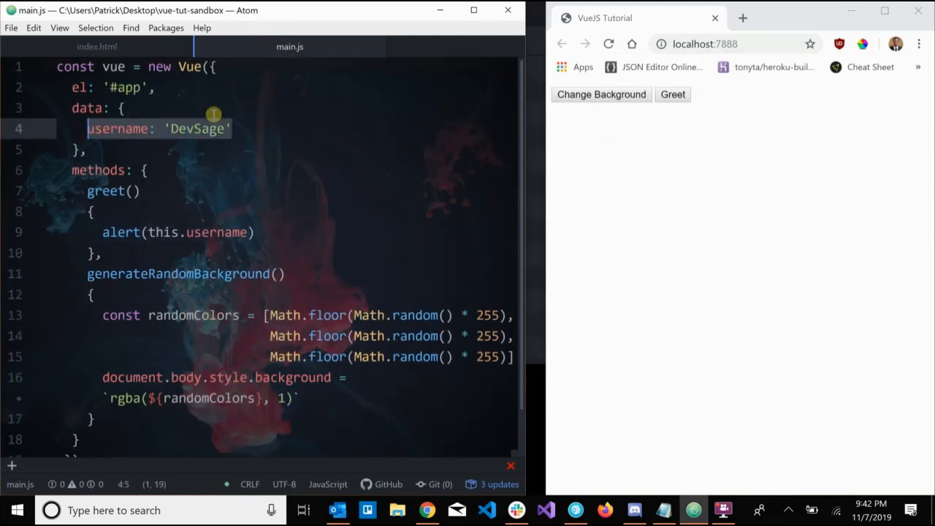
mouse_move(201, 240)
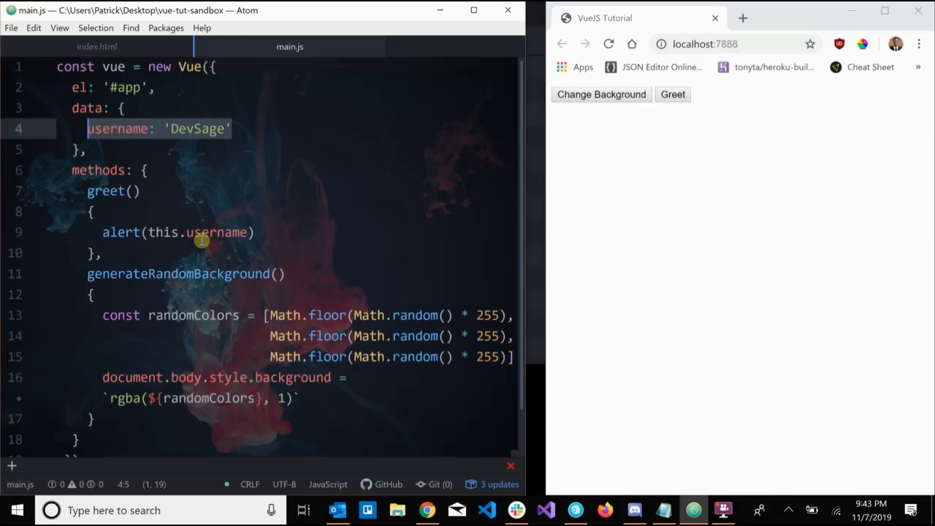